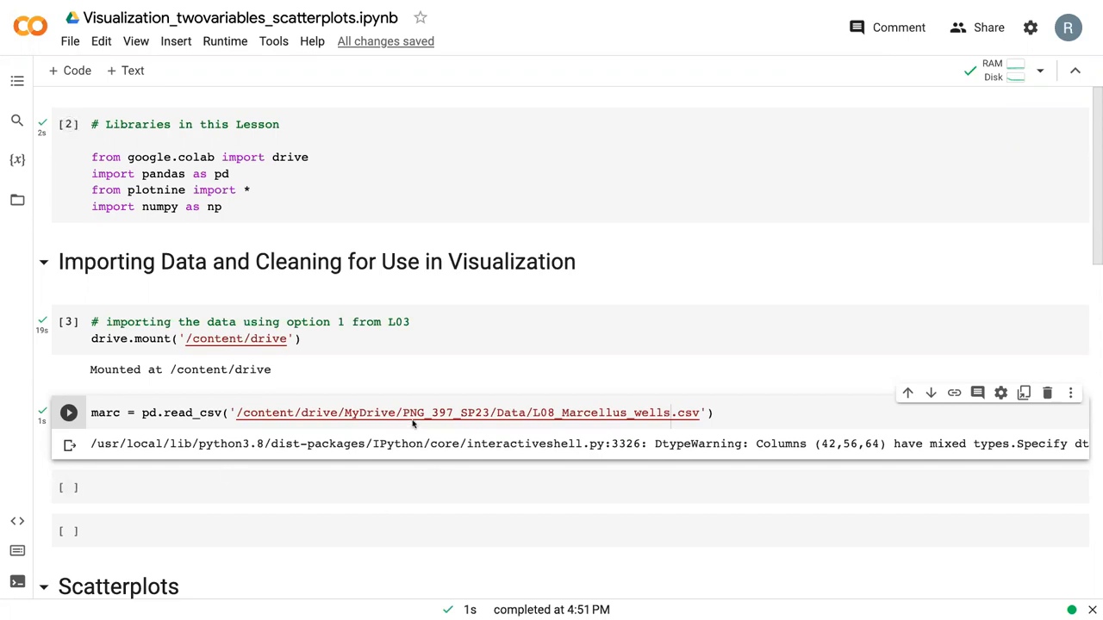
Step: Scroll down past the read_csv cell output showing the loaded Marcellus wells data
scroll("down", 3)
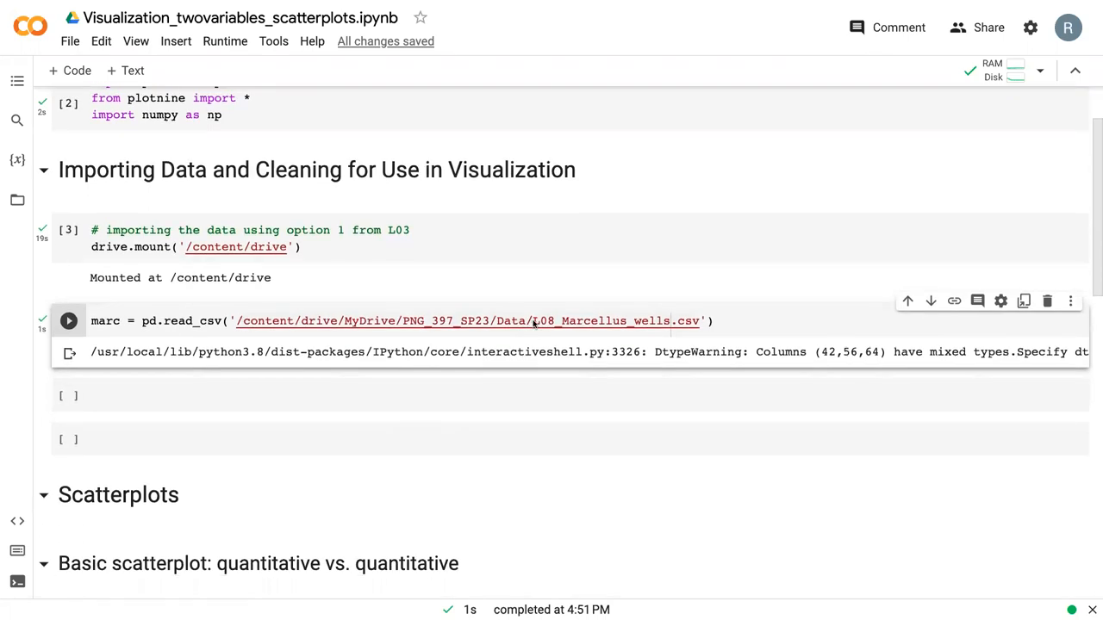
mouse_move(551, 360)
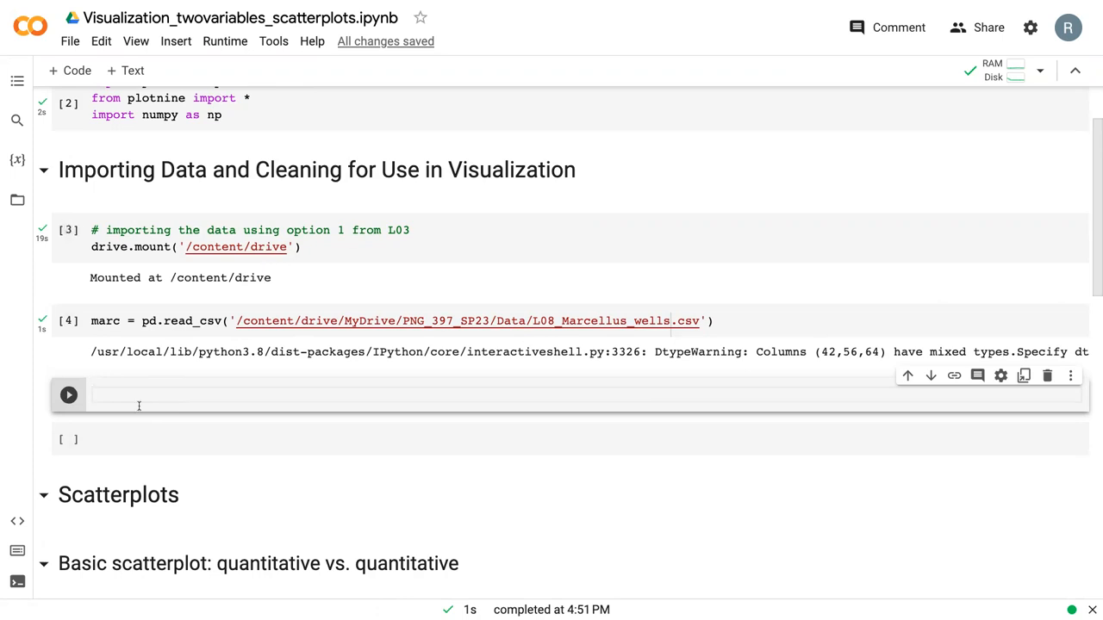
mouse_move(145, 393)
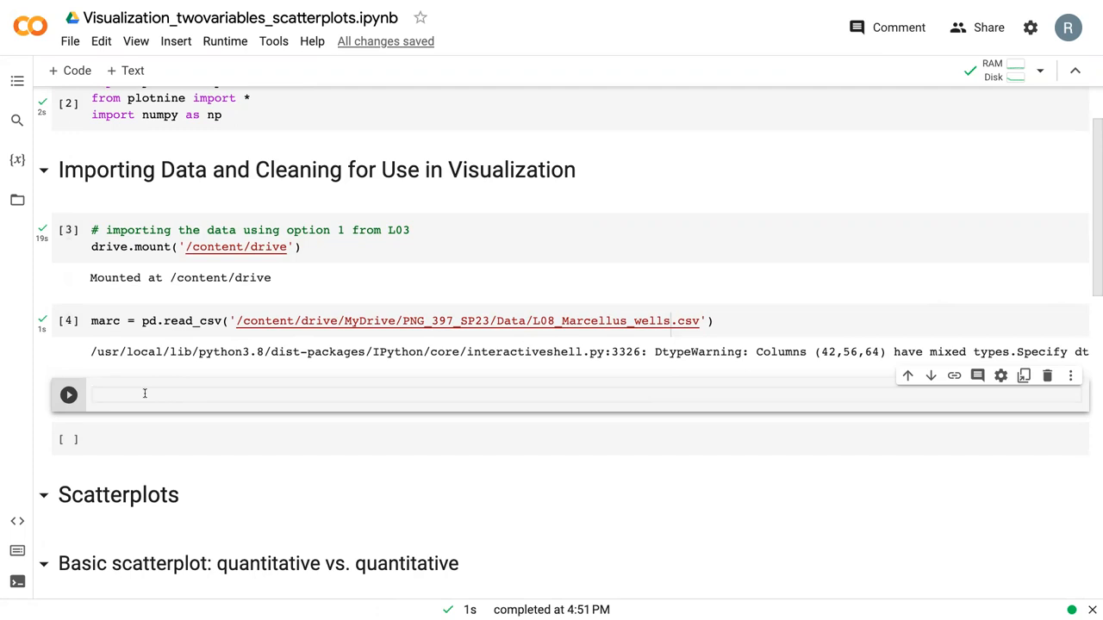
Step: Enter marc.head(5) in the new cell and run it to preview the first five rows
type("marc")
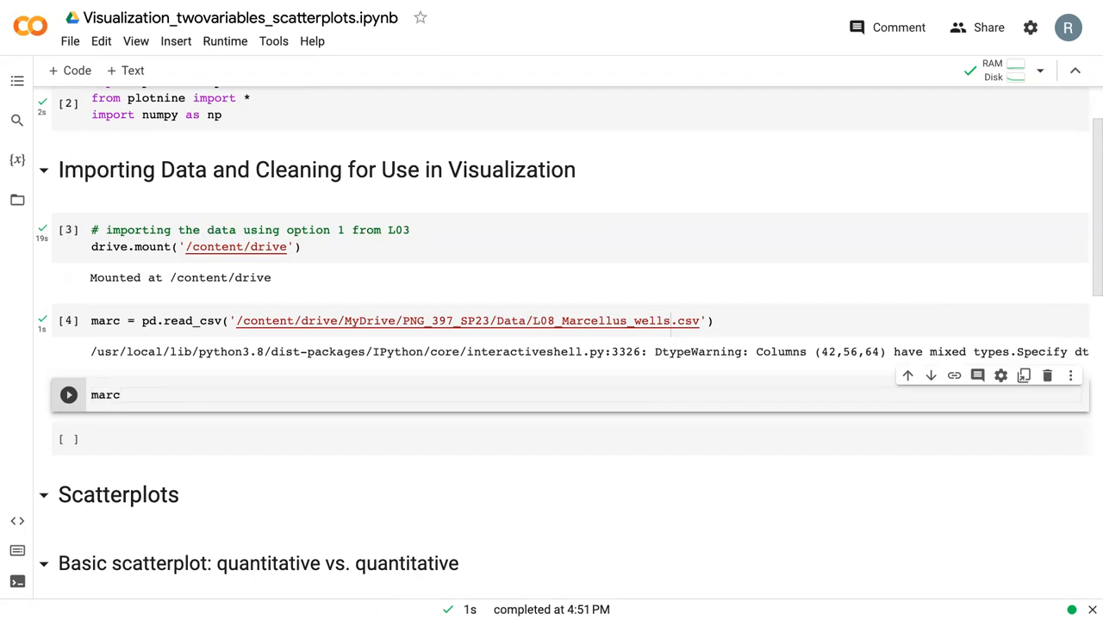
type(".head(5")
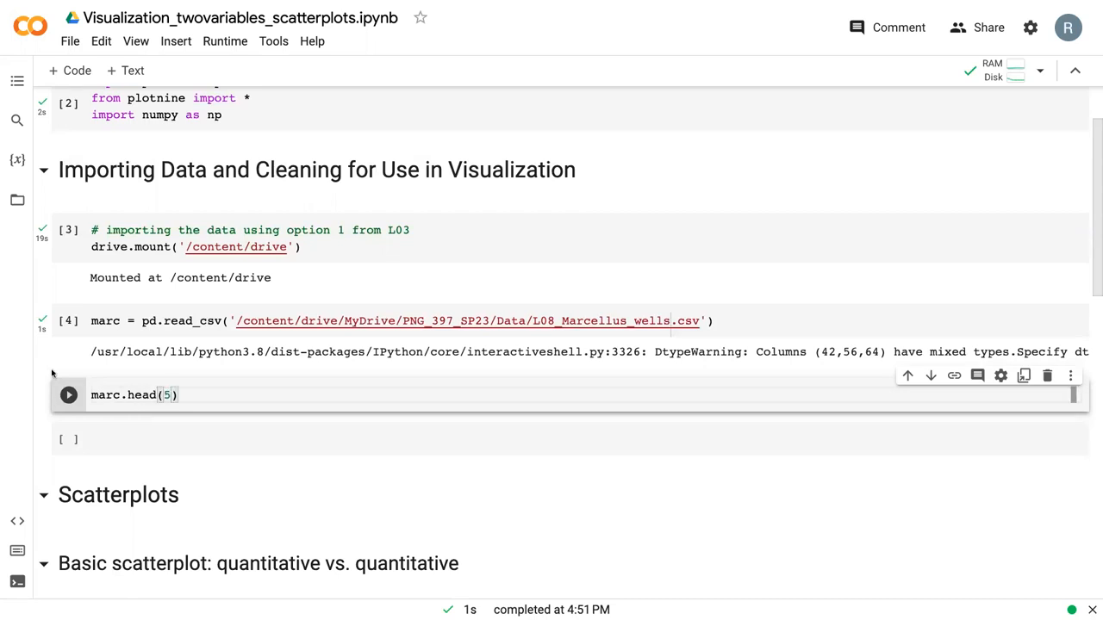
left_click(69, 395)
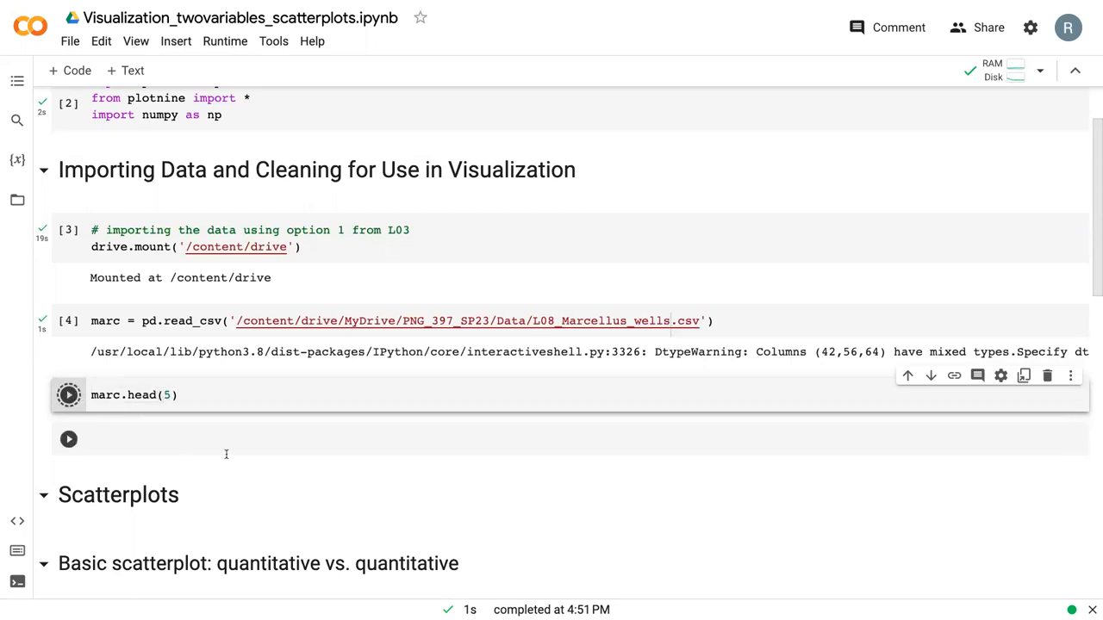
left_click(69, 395)
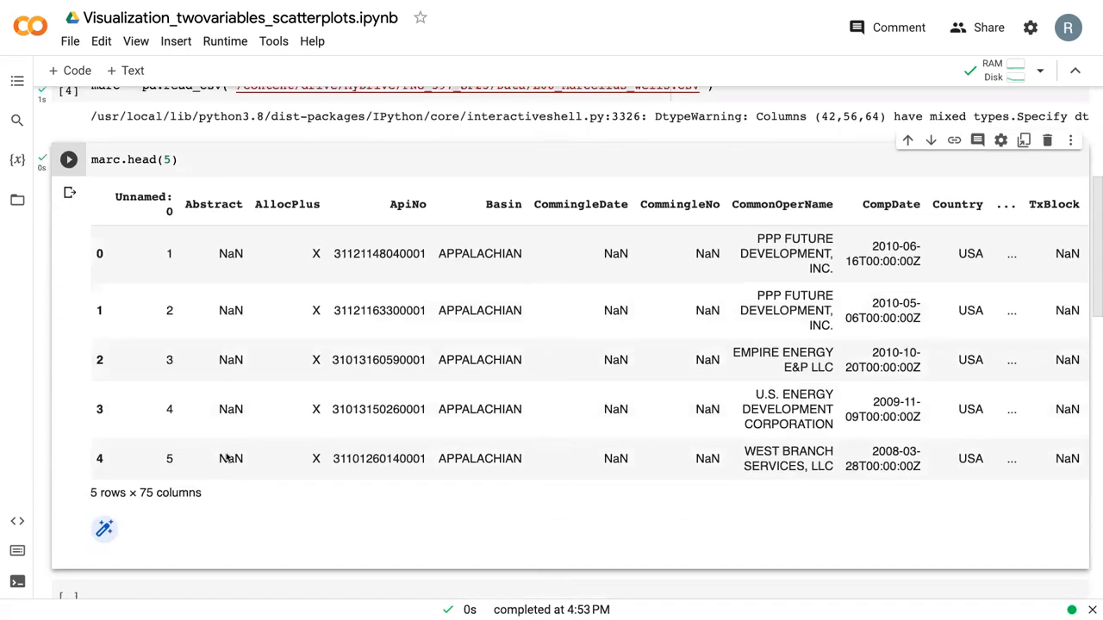
Step: Scroll the 75-column output table right to reveal the TotalGas and MaxGas columns
scroll("right", 3)
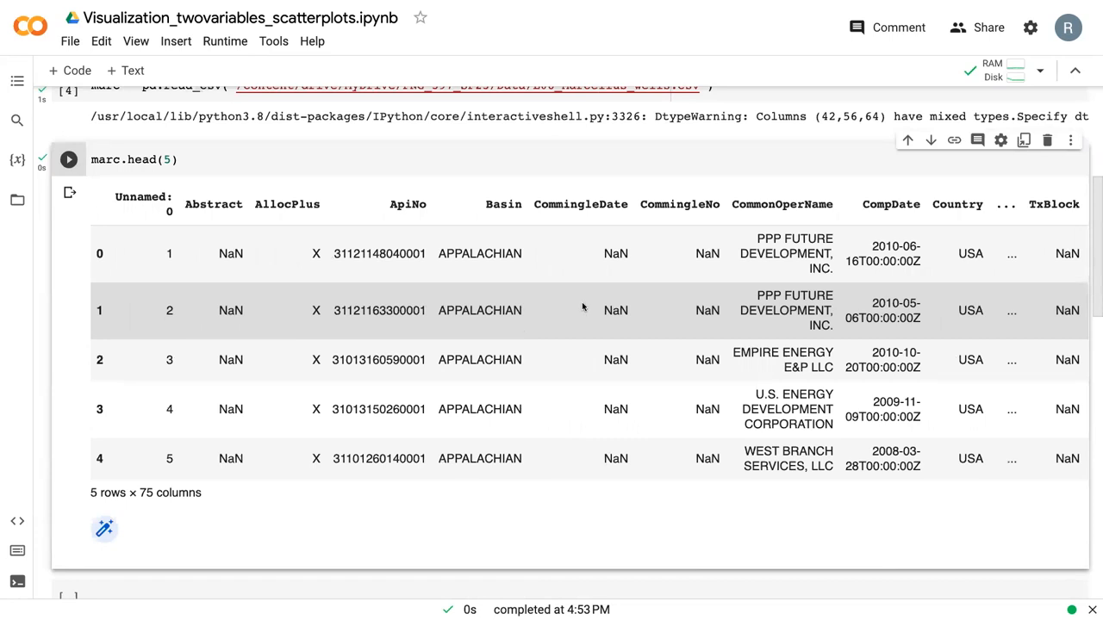
scroll("right", 3)
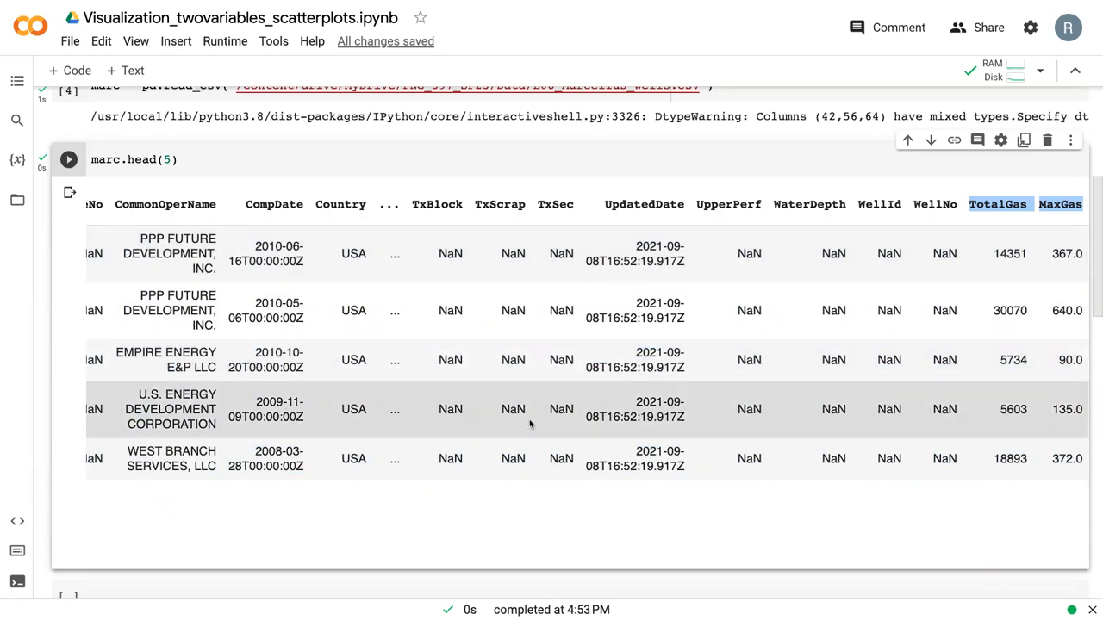
mouse_move(531, 405)
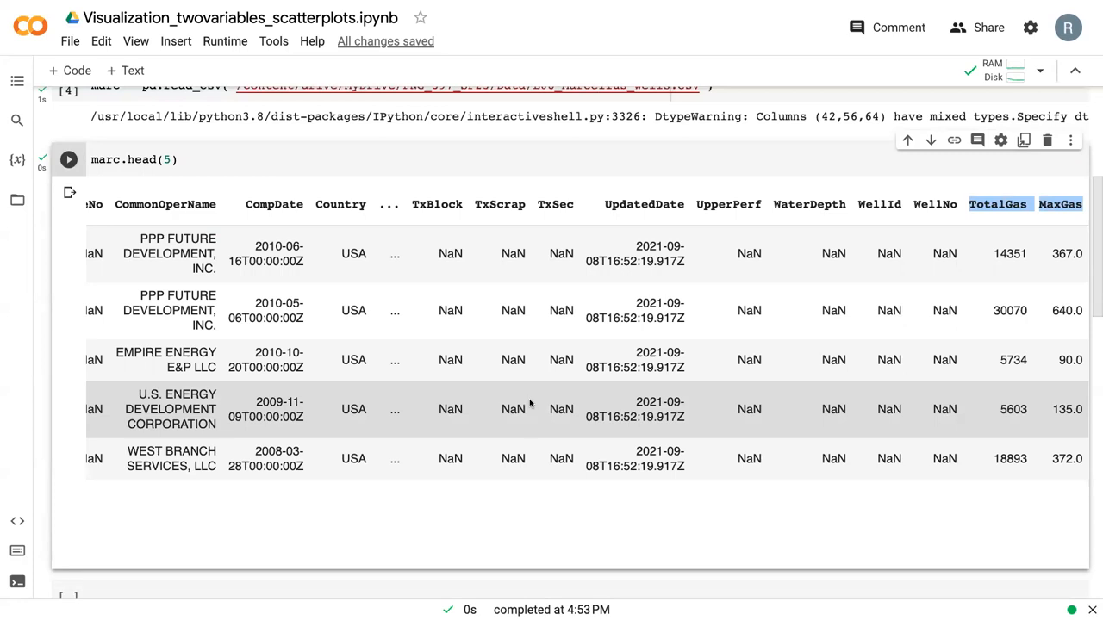
scroll("down", 3)
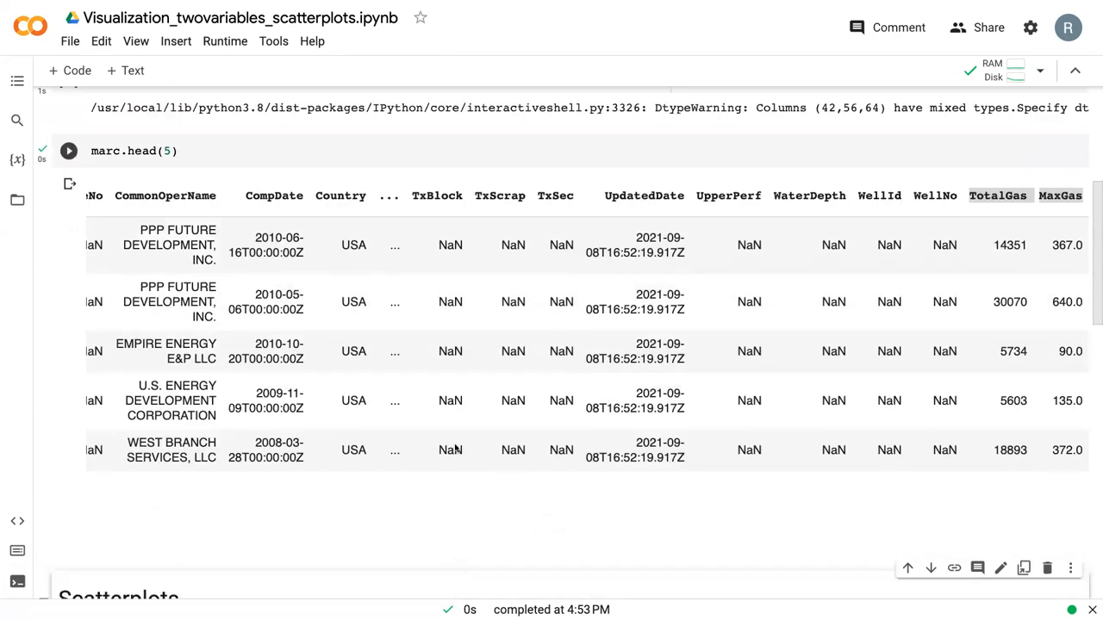
left_click(69, 151)
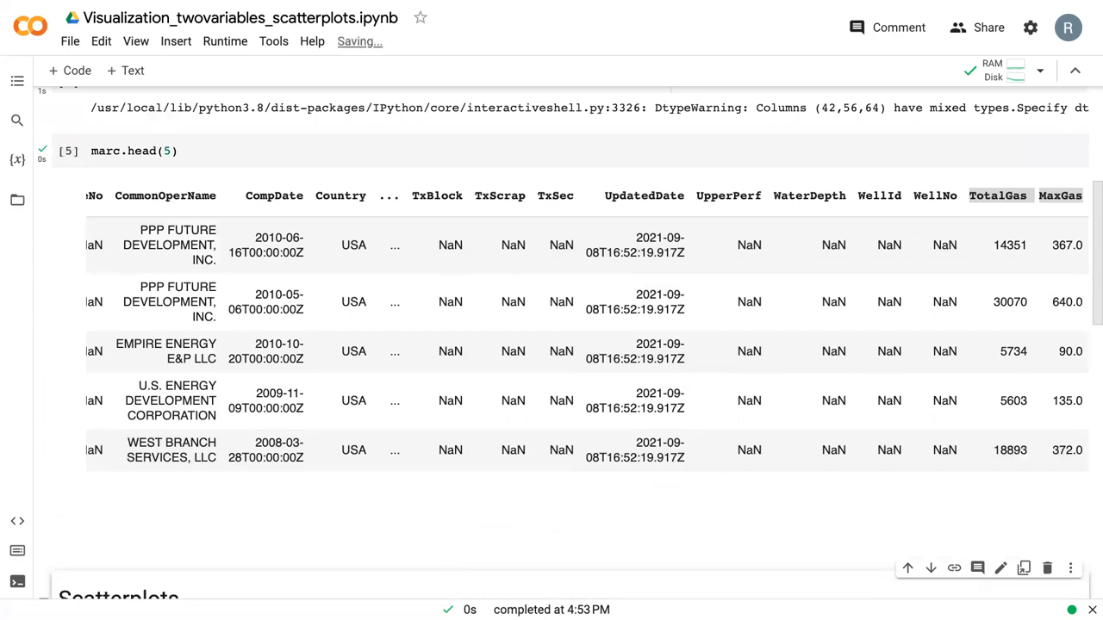
Step: Write ggplot(marc) + geom_point in the scatterplot cell, inserting geom_point from completions
scroll("down", 3)
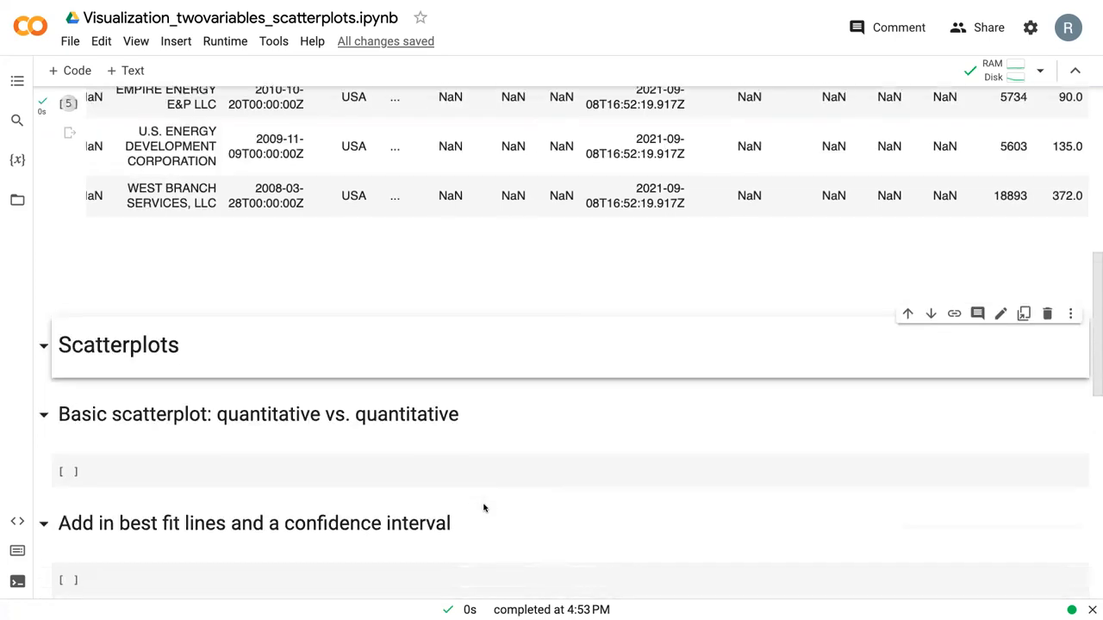
scroll("down", 3)
type("(ggplot(")
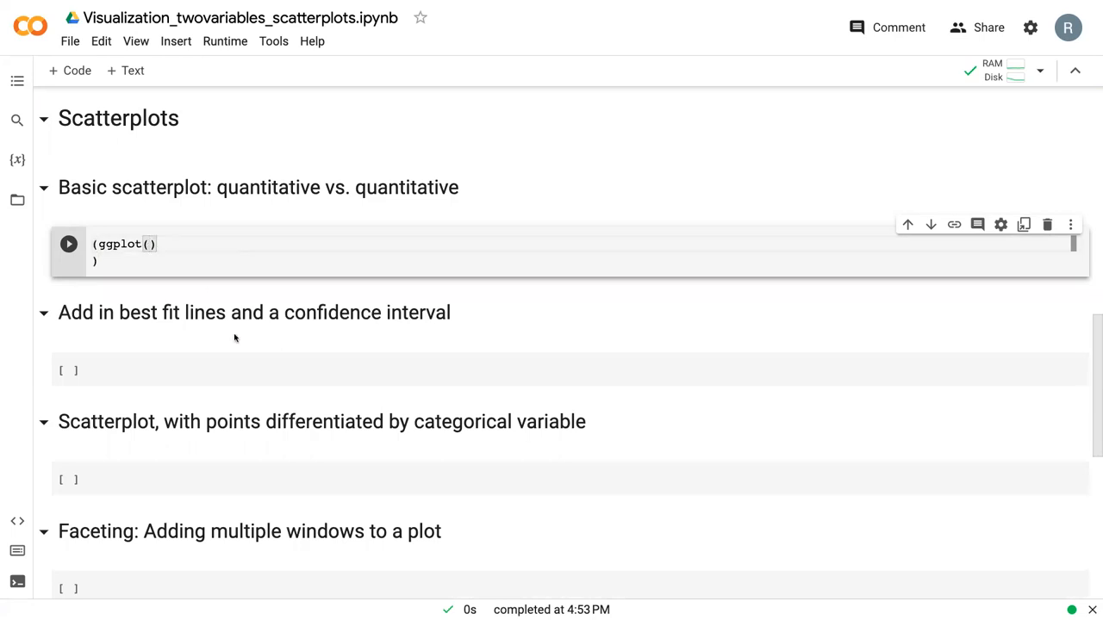
type("marc")
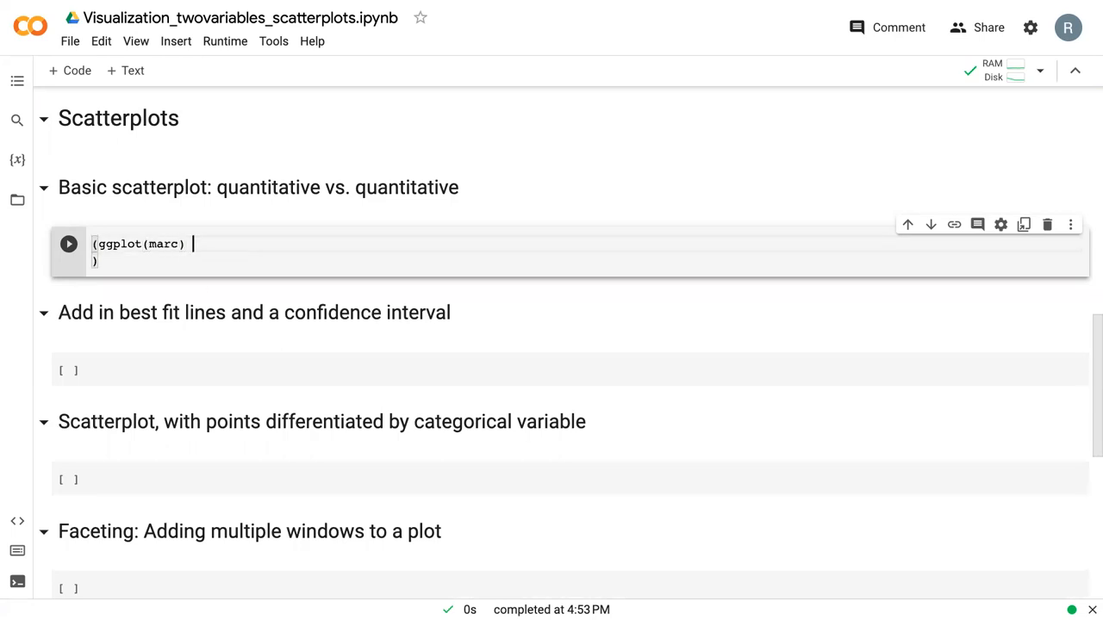
type("+")
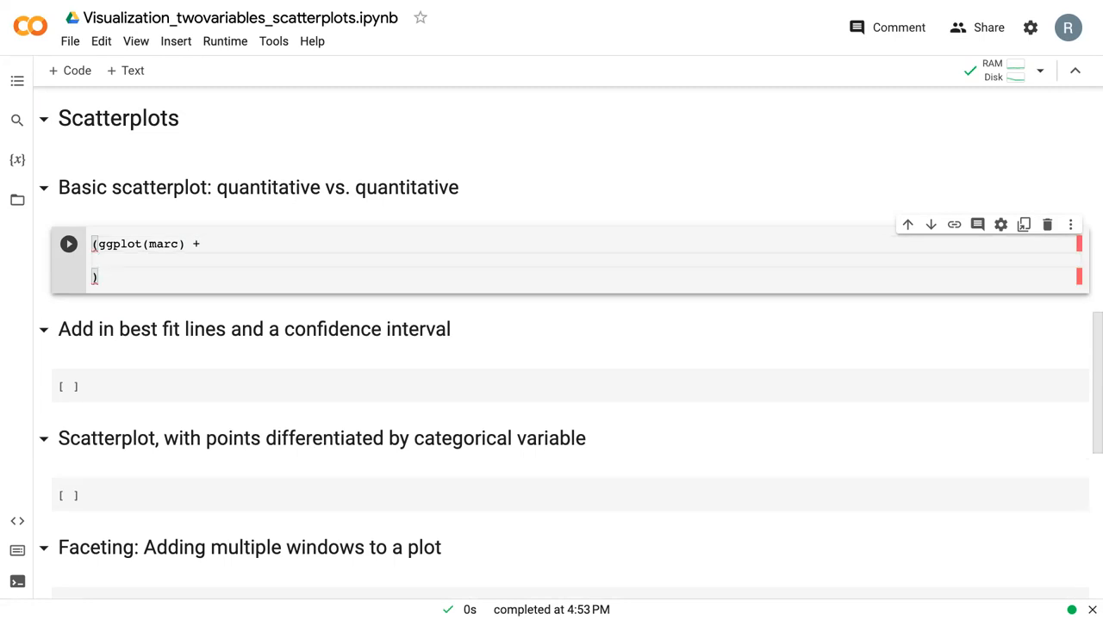
type("geom")
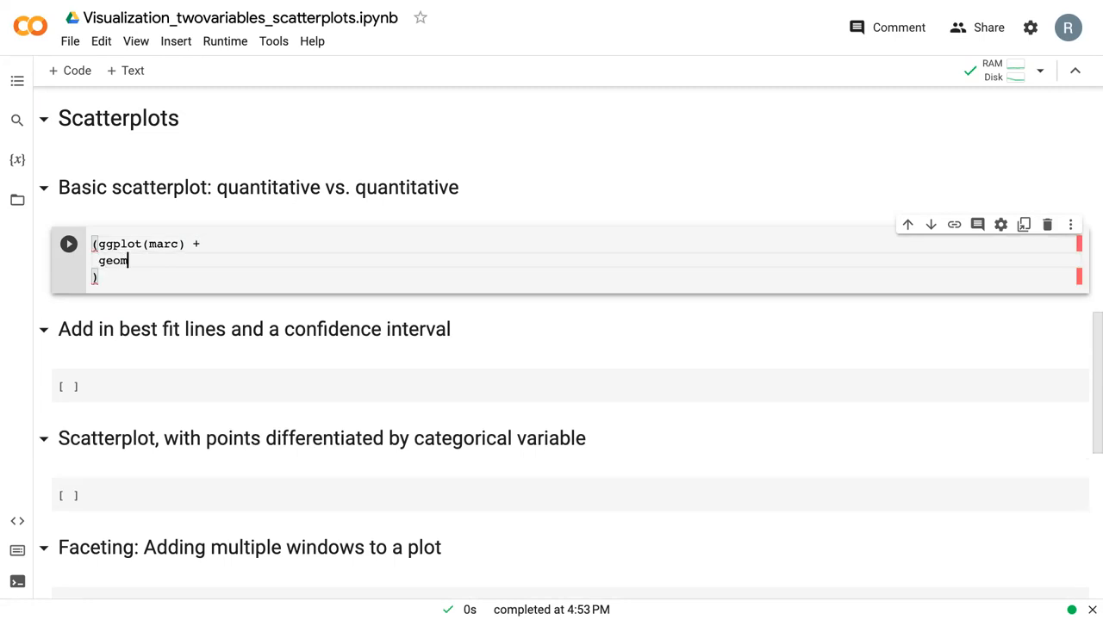
type("_")
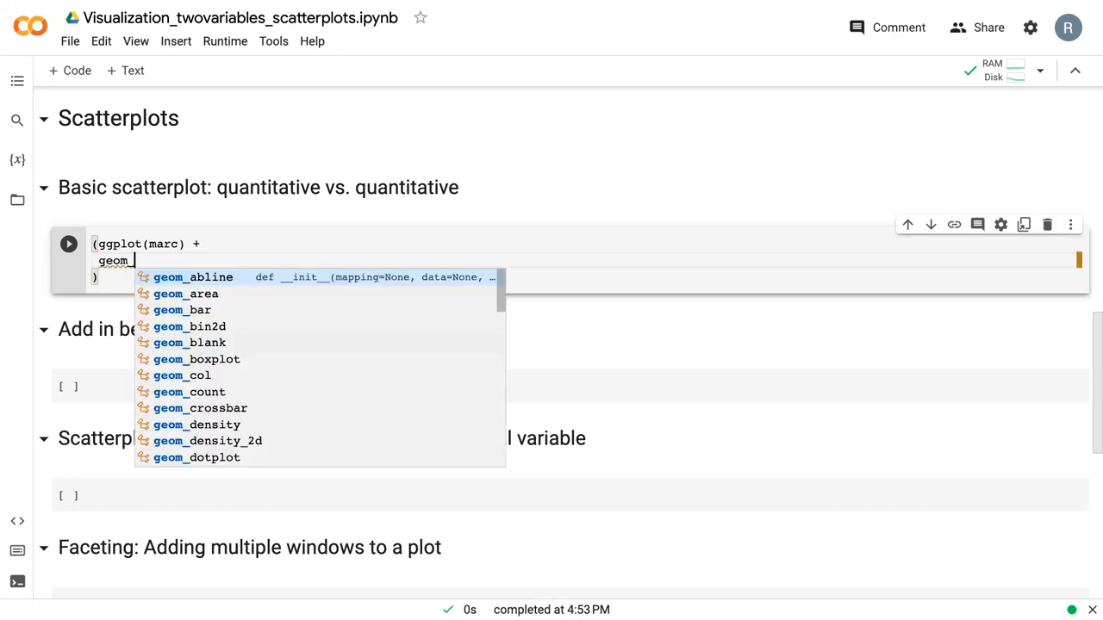
type("point")
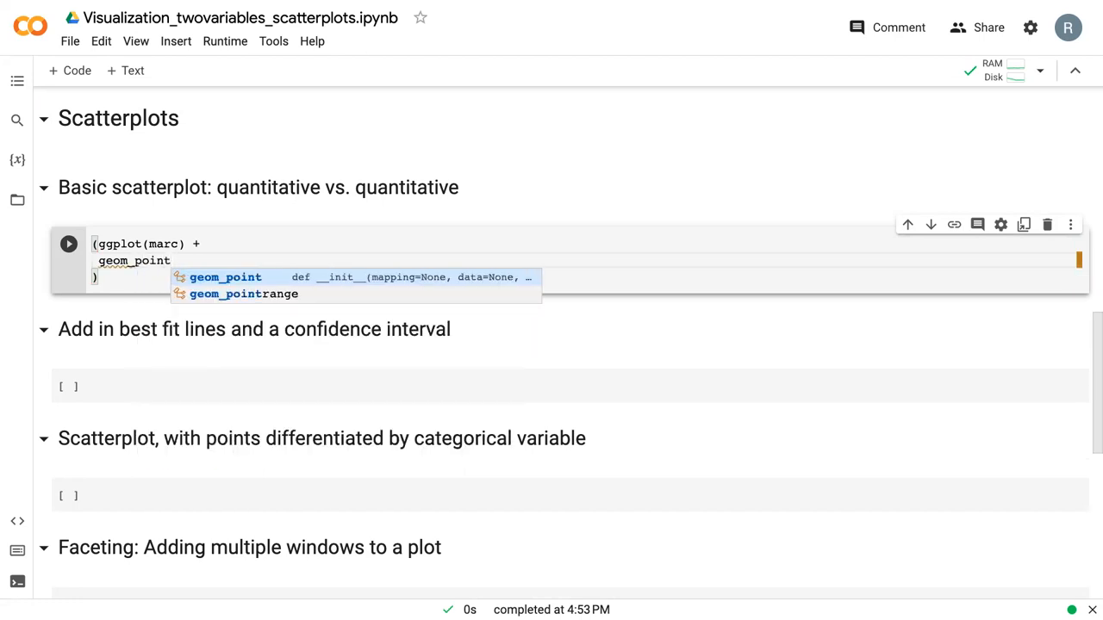
left_click(224, 276)
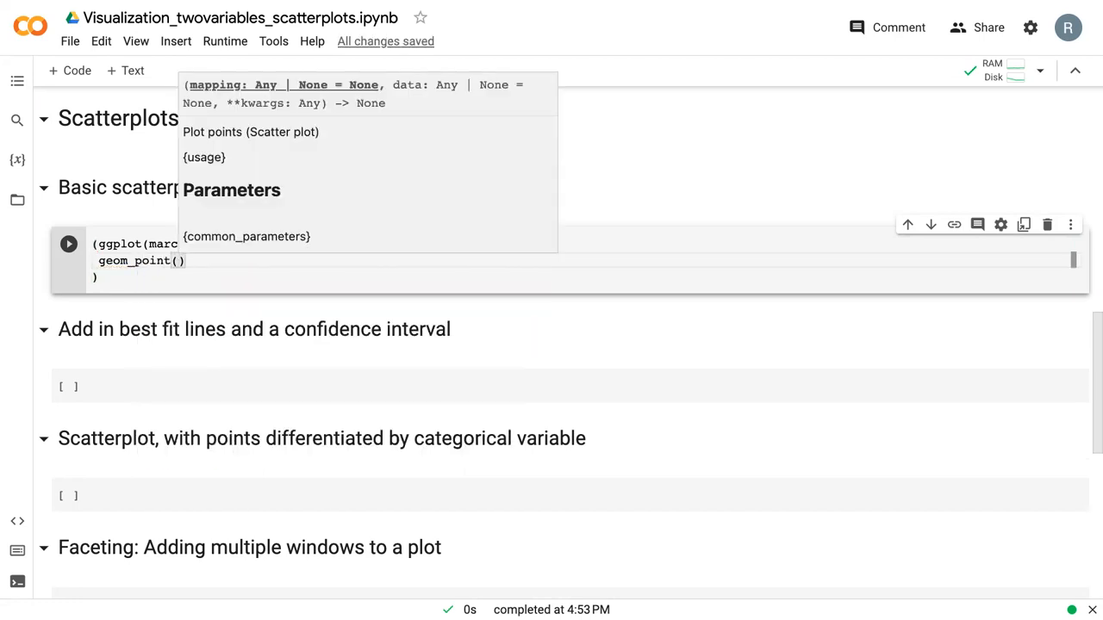
Step: Fill in aes(x = 'MaxGas', y = 'TotalGas') inside geom_point
type("aes")
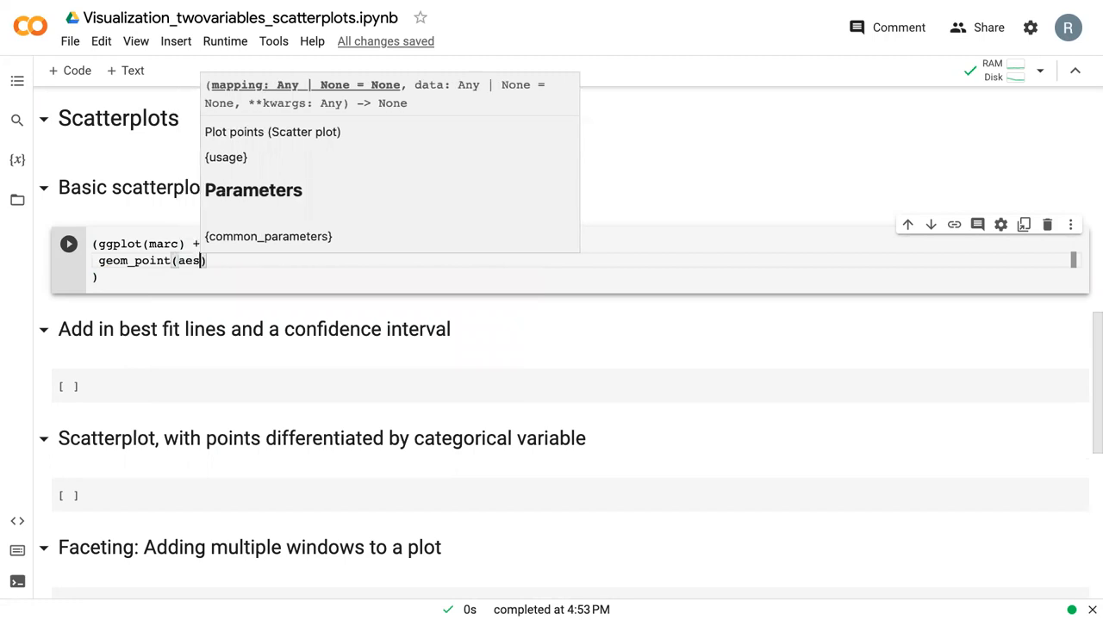
type("()")
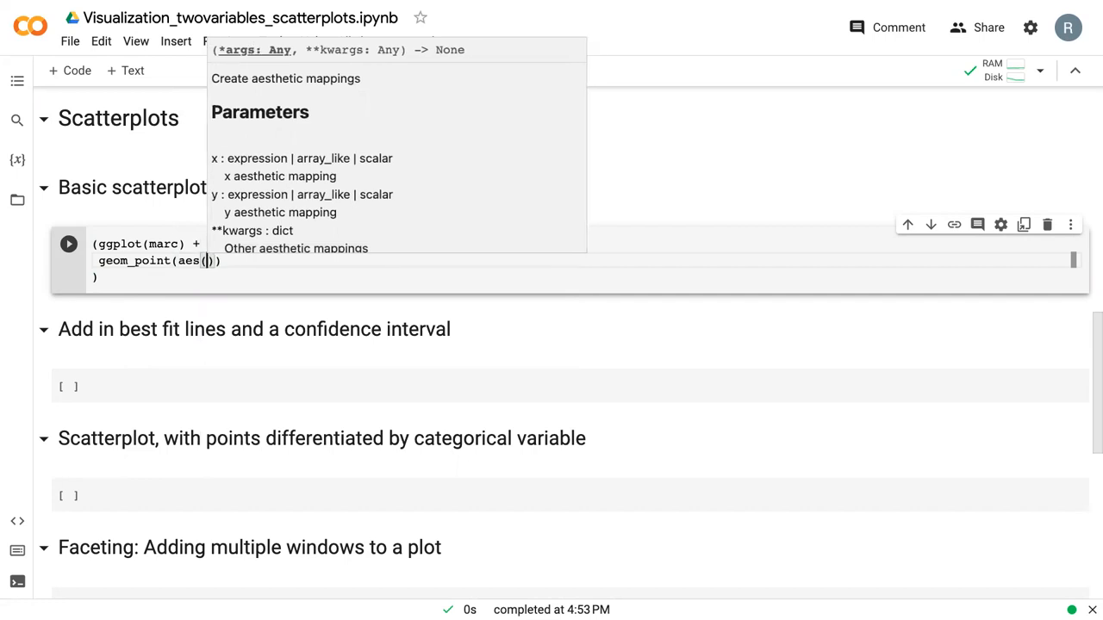
type("x =")
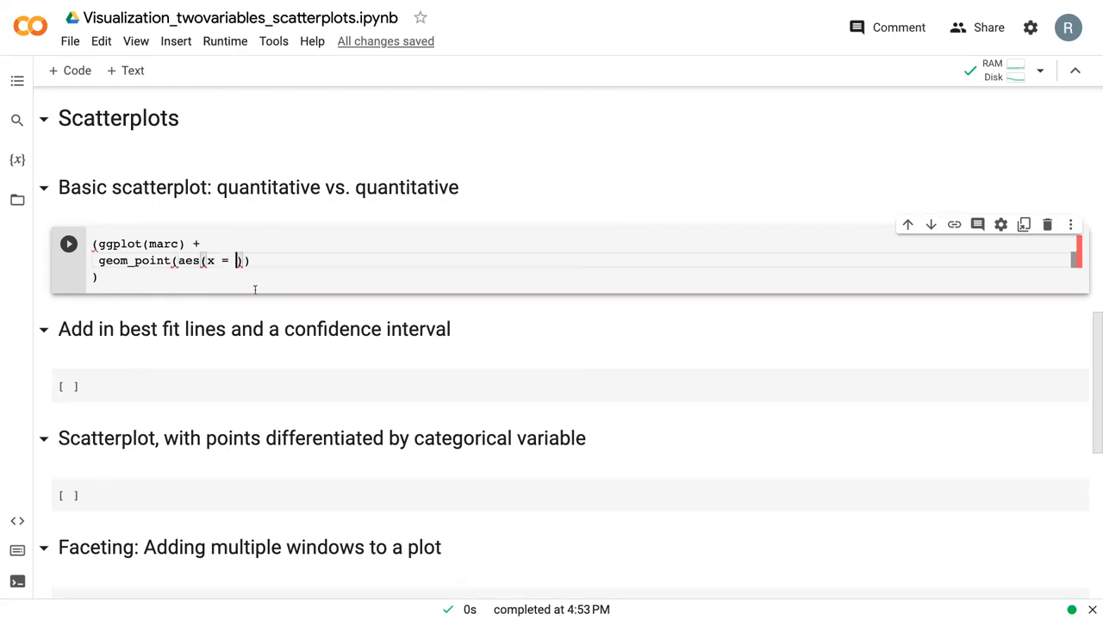
type("'")
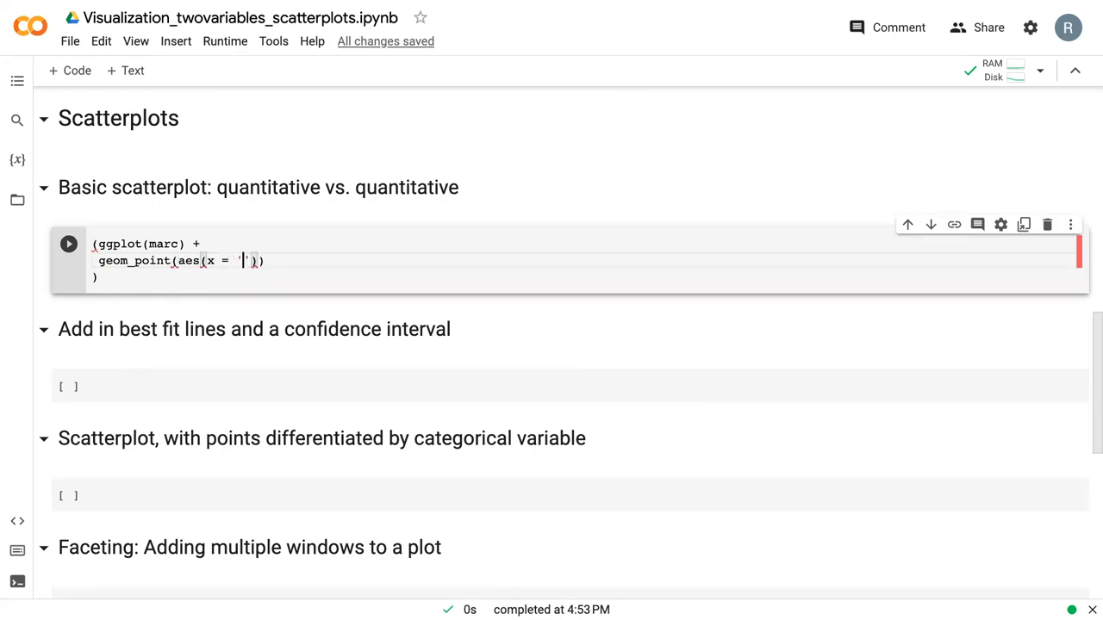
type("MaxGas")
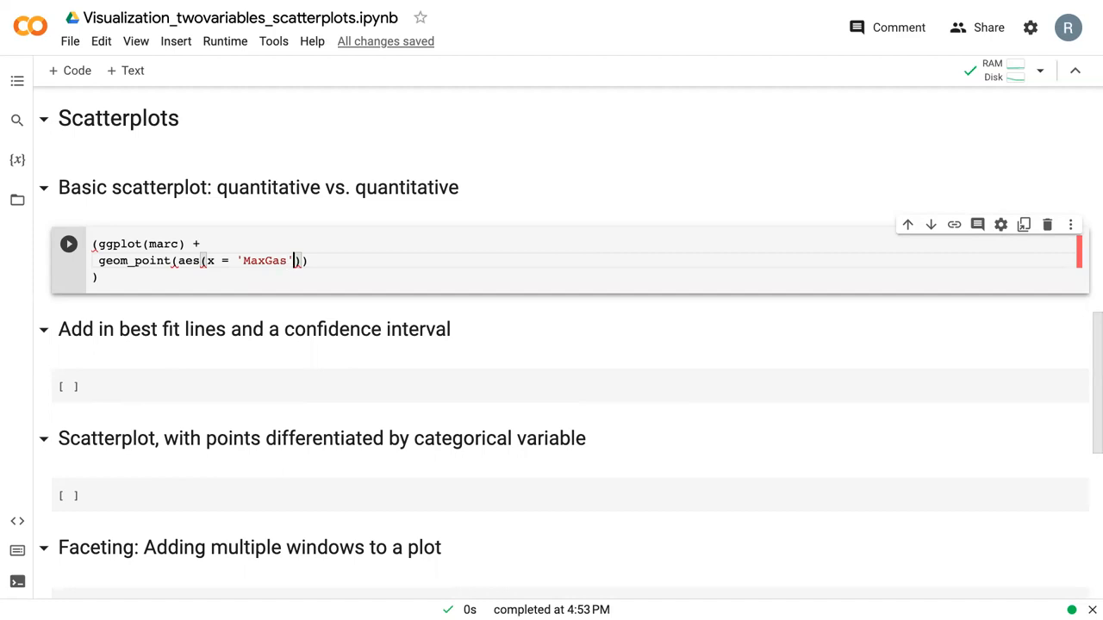
type(", y = ''")
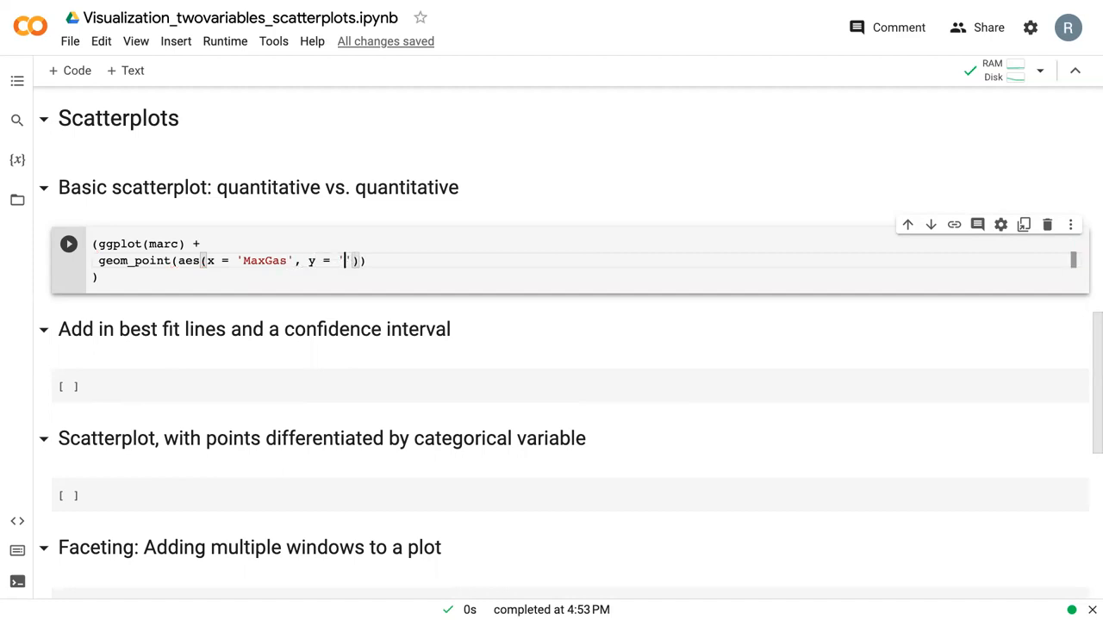
type("TotalGas")
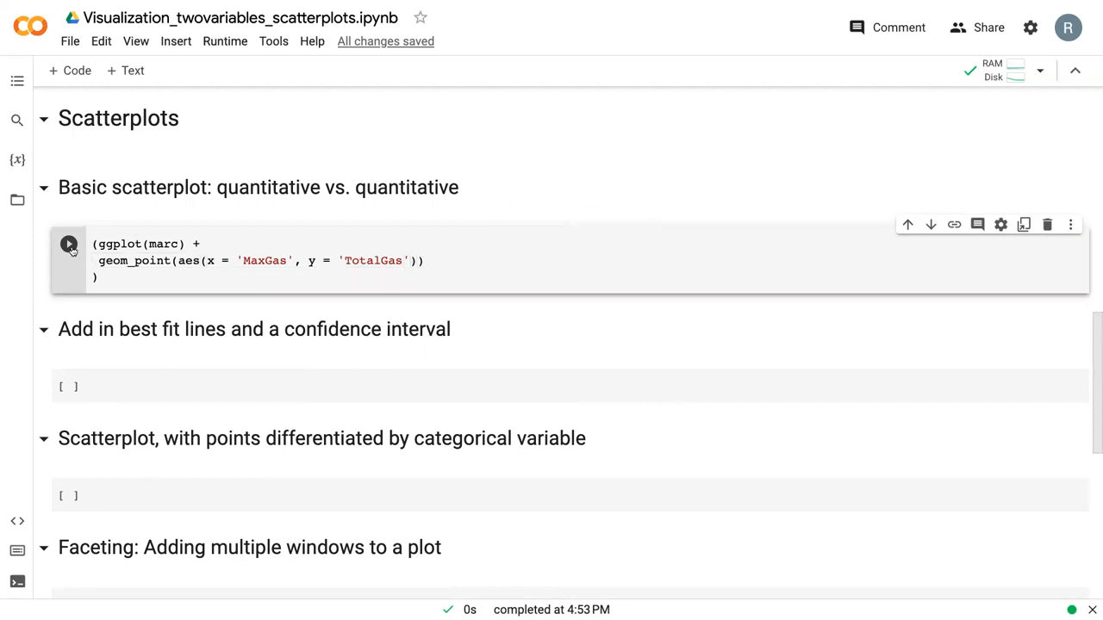
Step: Run the ggplot cell and scroll through the rendered TotalGas vs MaxGas scatterplot
left_click(69, 245)
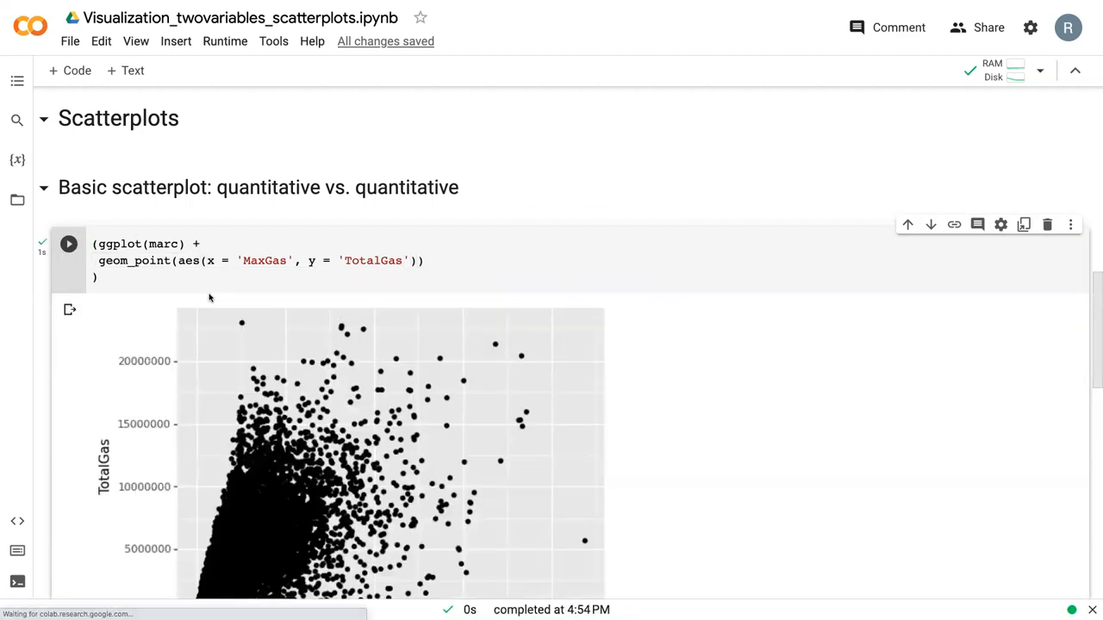
scroll("down", 3)
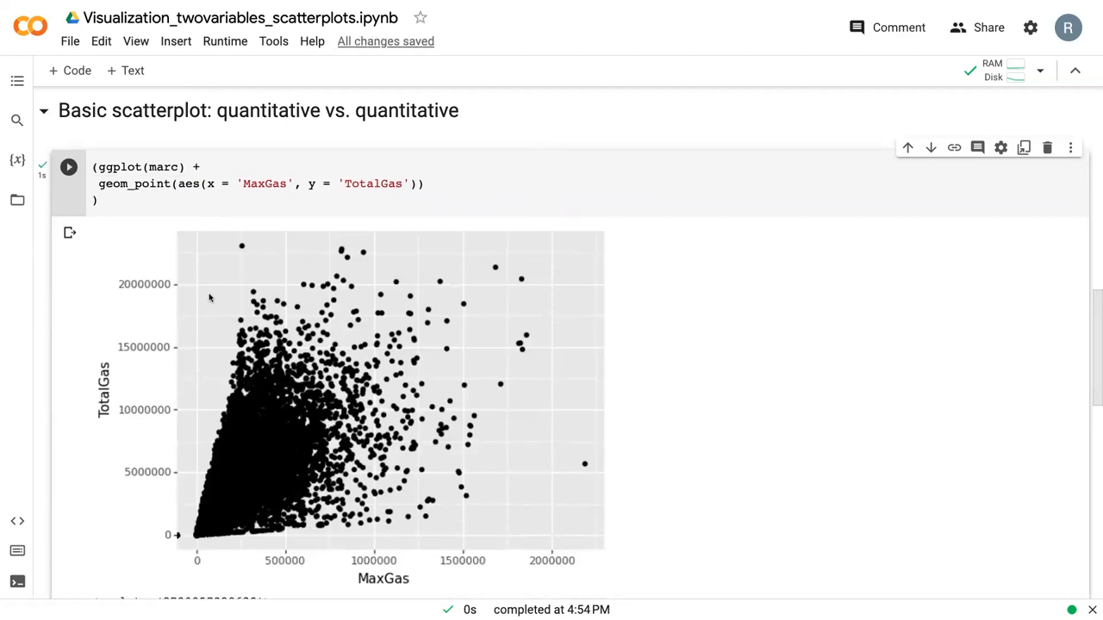
mouse_move(348, 455)
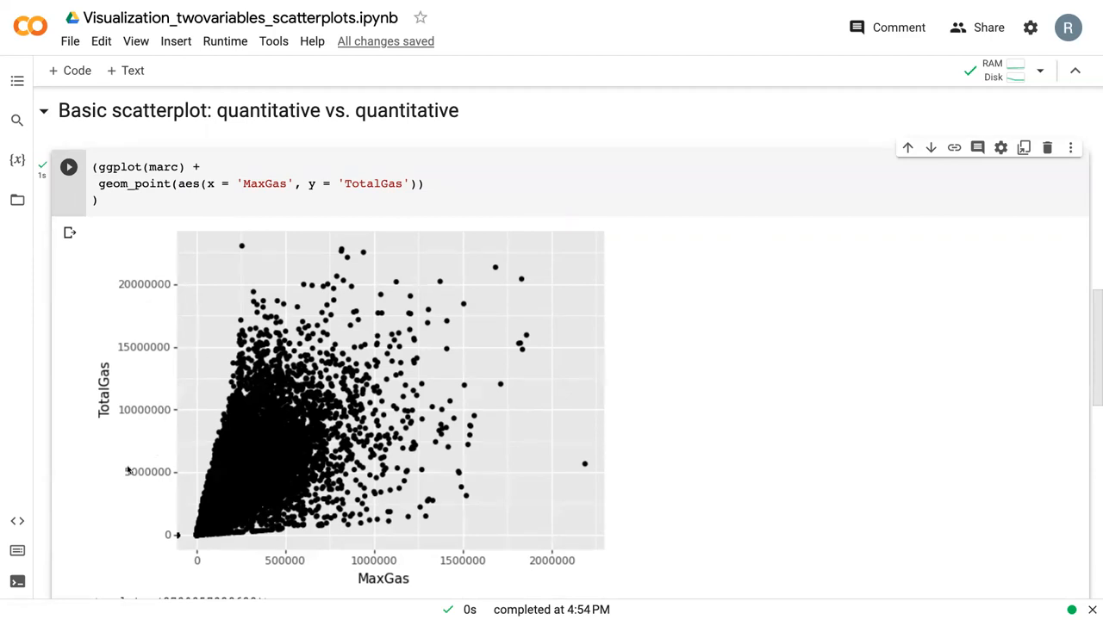
mouse_move(589, 377)
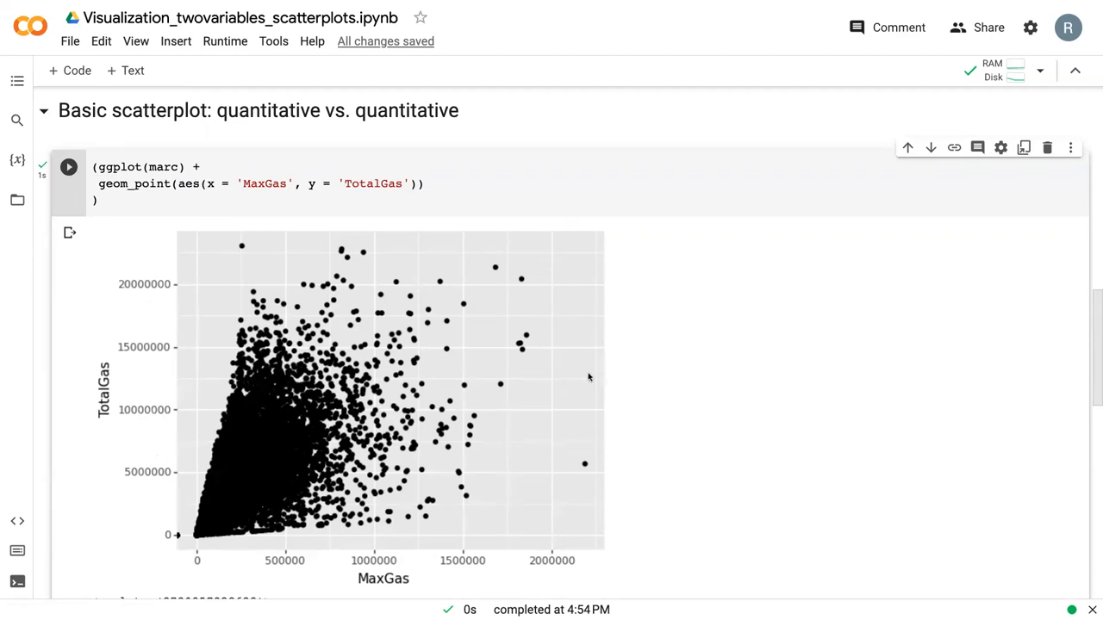
mouse_move(364, 248)
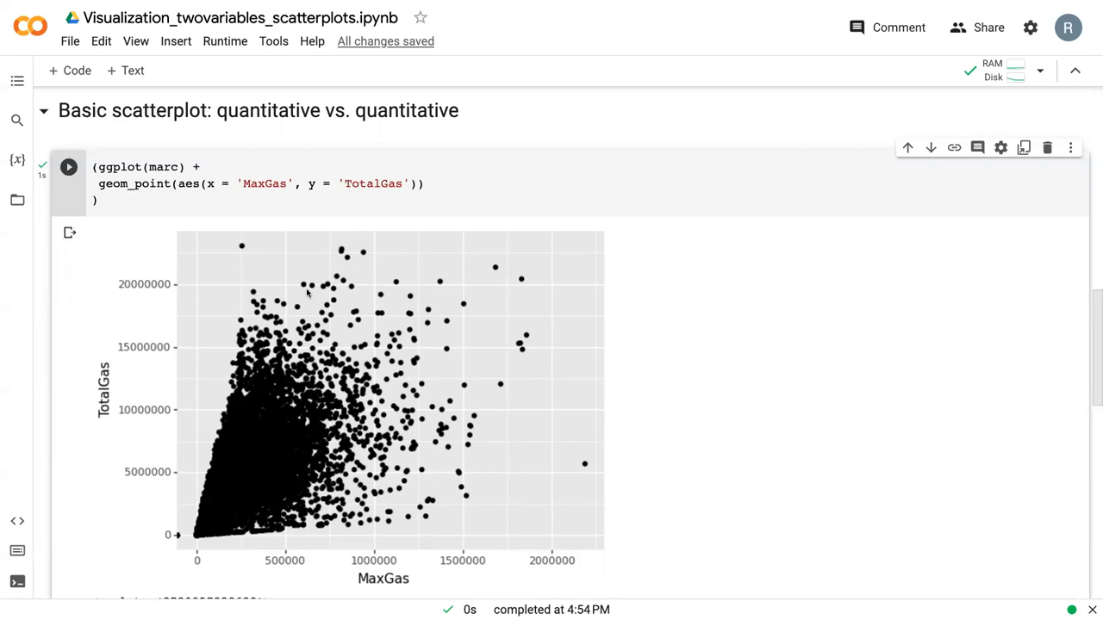
scroll("down", 3)
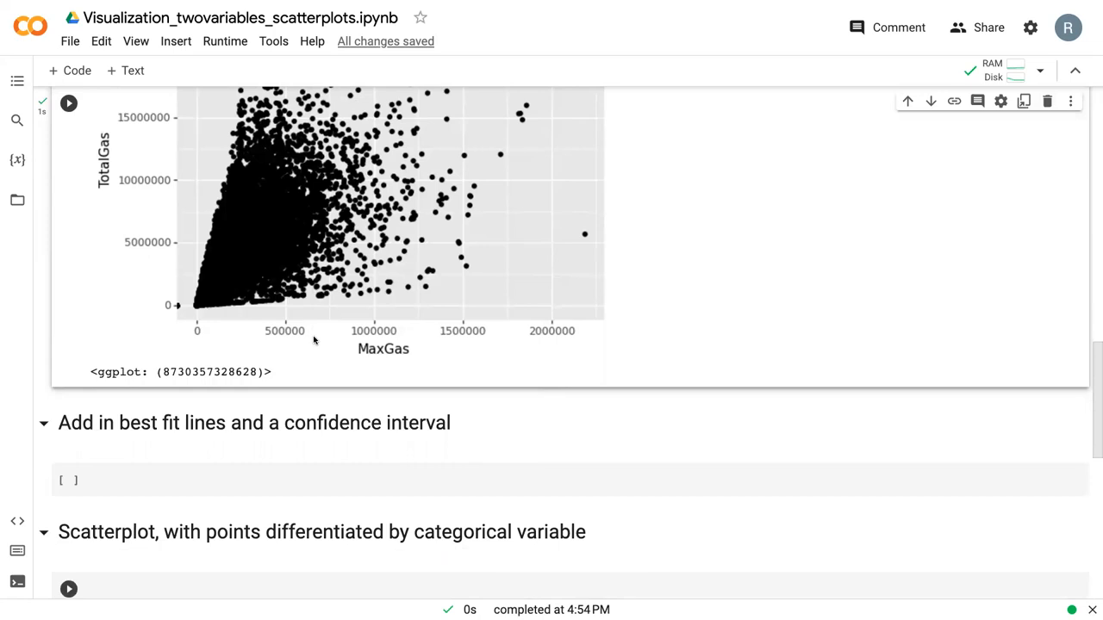
Step: Scroll down to the empty cell under 'Add in best fit lines' holding the copied scatterplot code ending with +
scroll("down", 3)
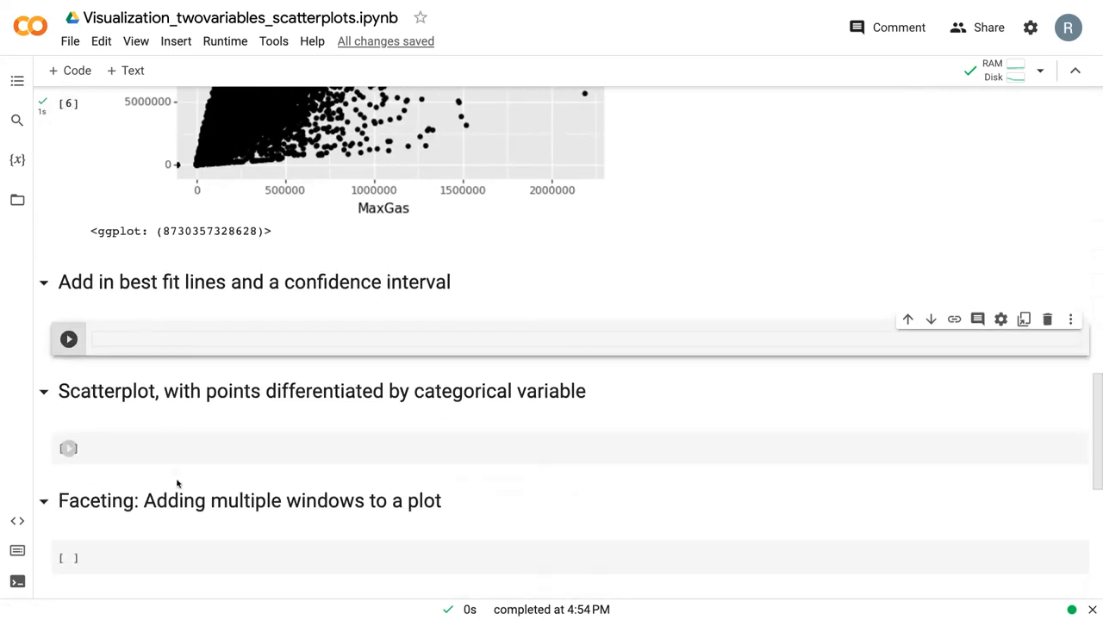
scroll("down", 3)
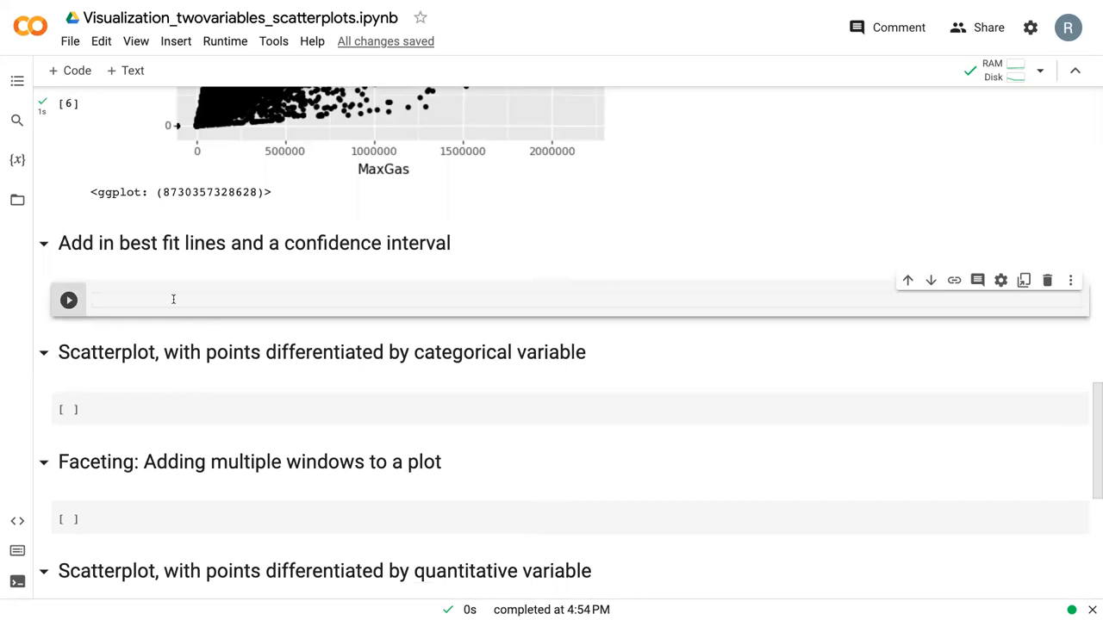
scroll("down", 3)
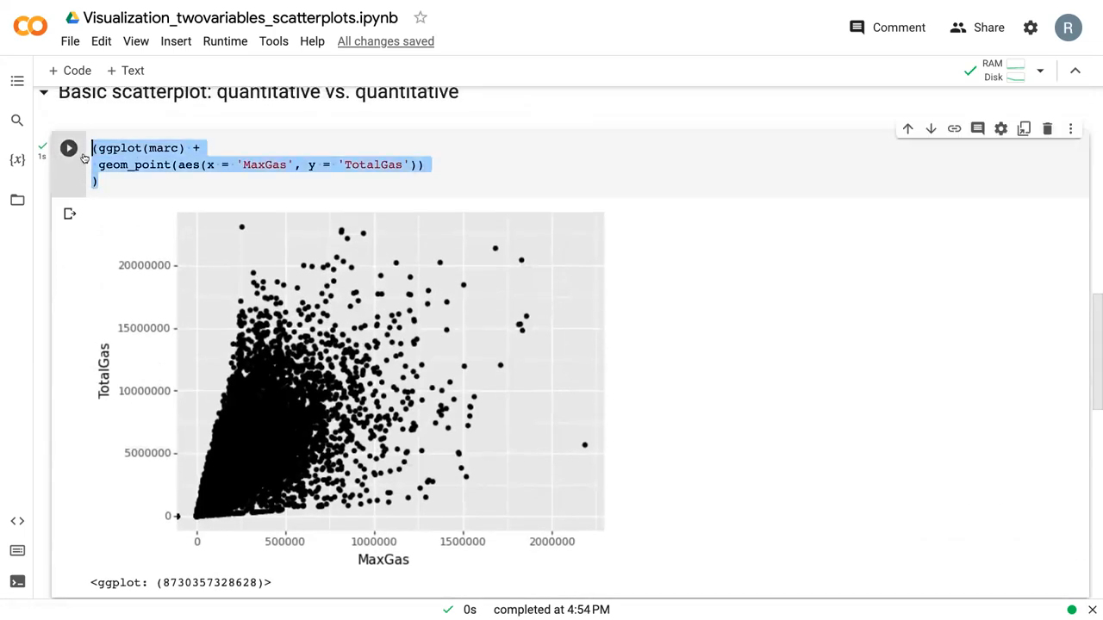
scroll("down", 3)
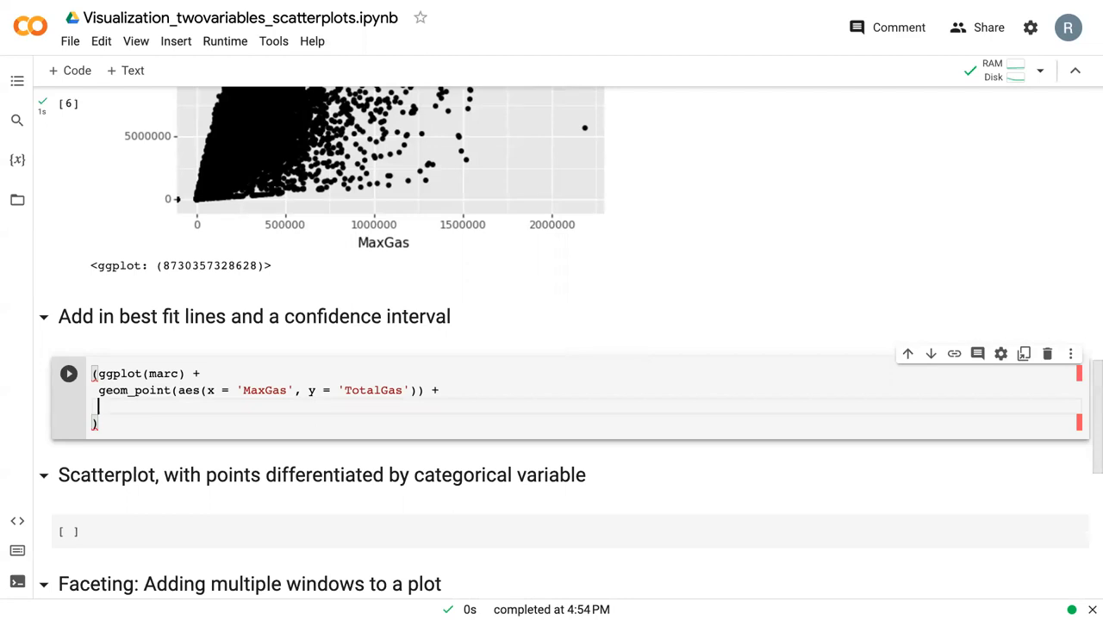
Step: Write stat_smooth(aes(x = 'MaxGas', y = 'TotalGas')) on the new line
type("stat_s")
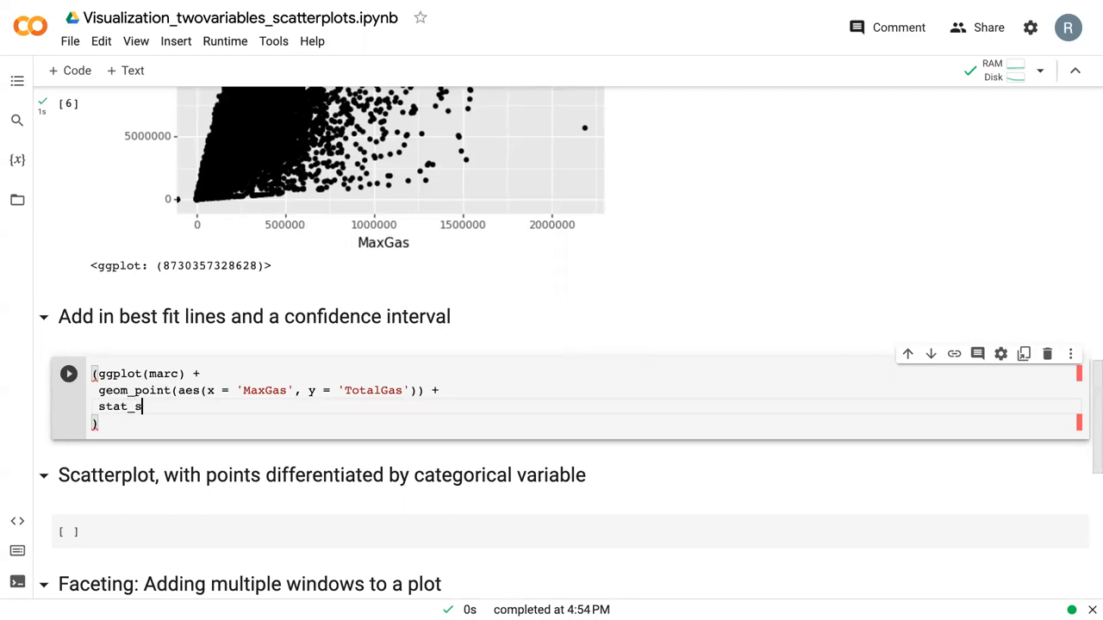
type("mooth()")
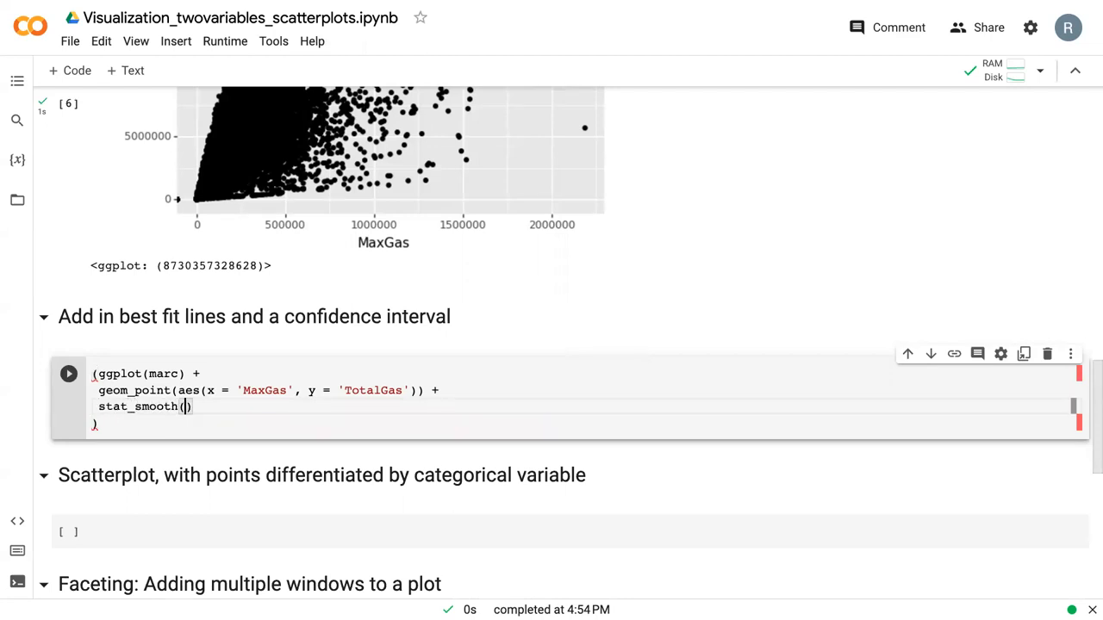
type("a")
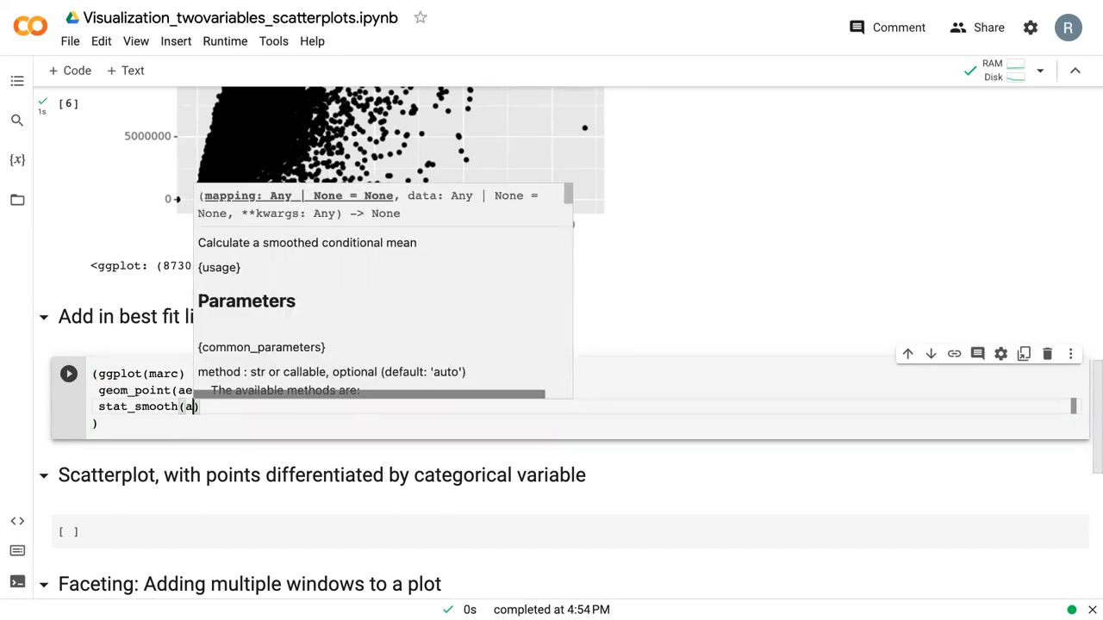
type("es()")
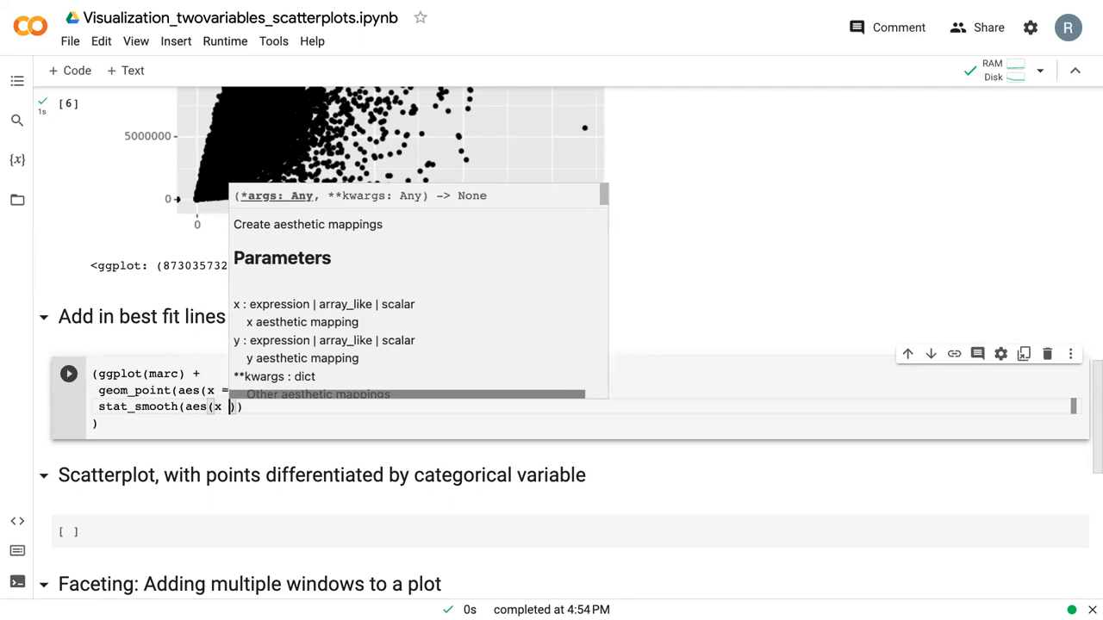
type("Ma'")
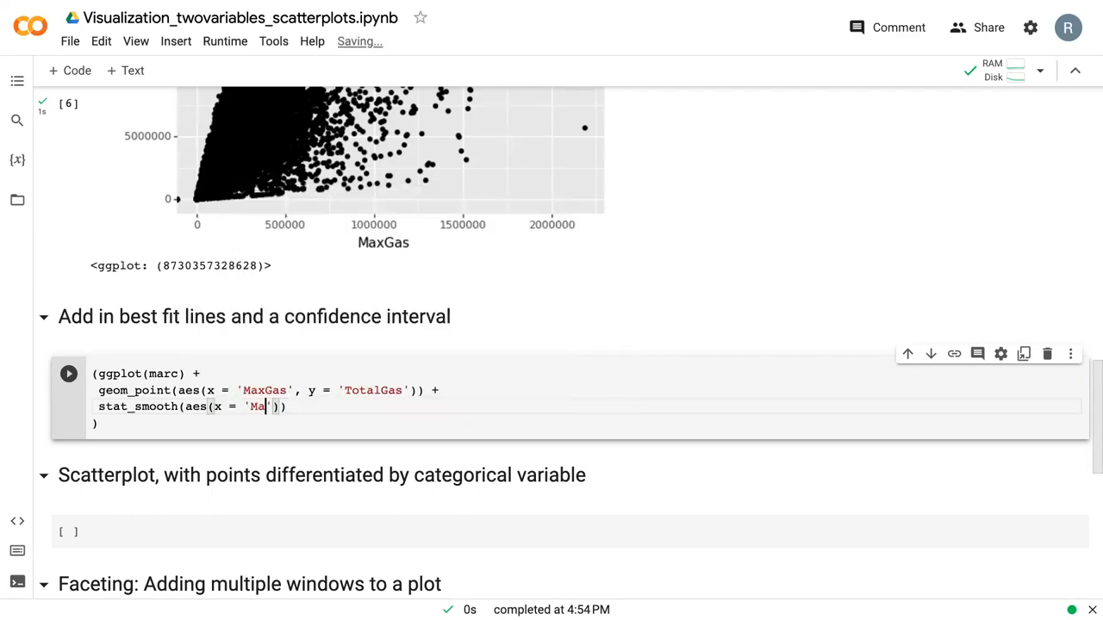
type("xGas")
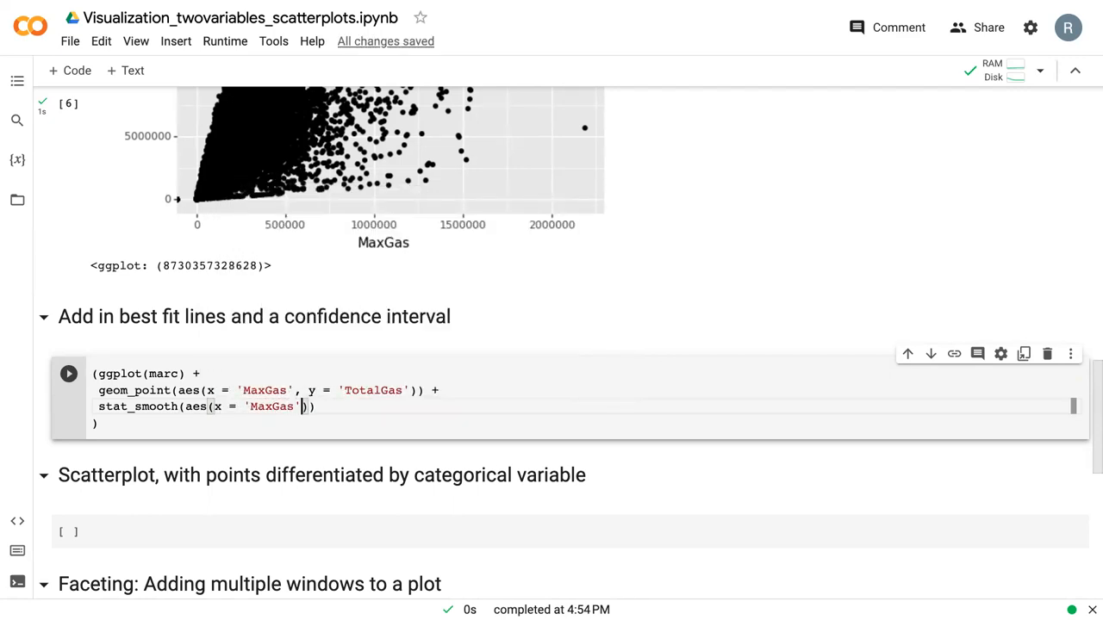
type(", y = '")
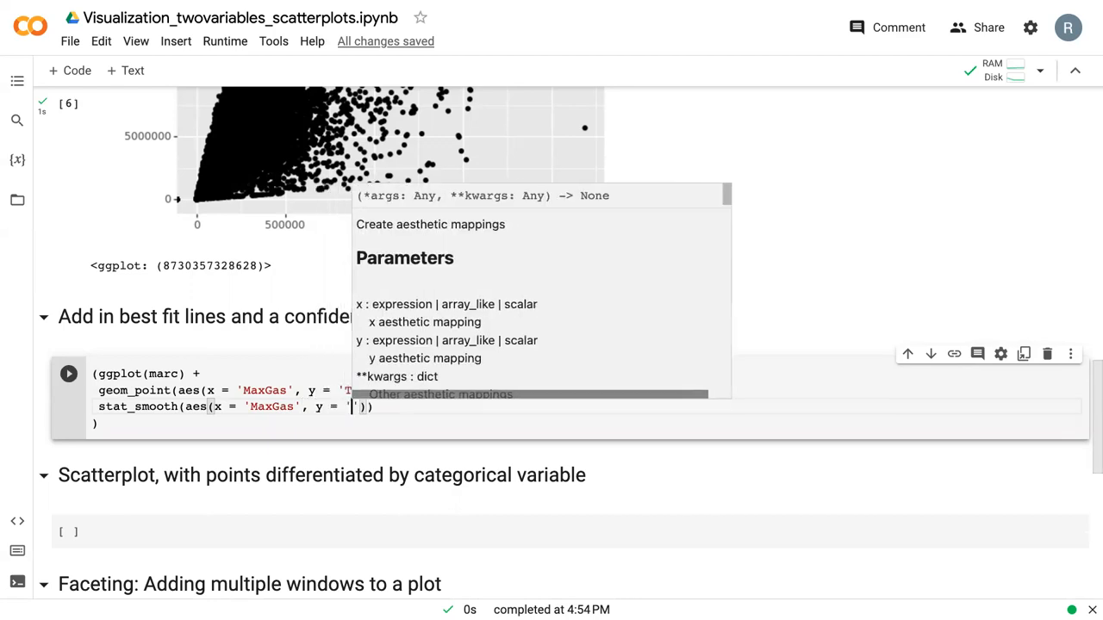
type("Total")
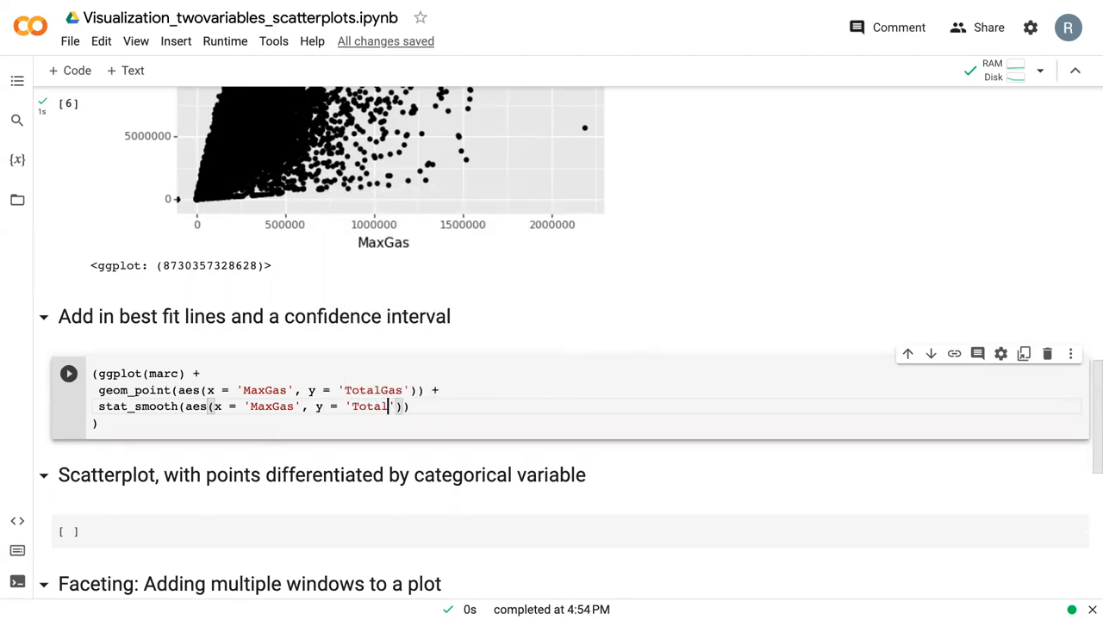
type("Gas")
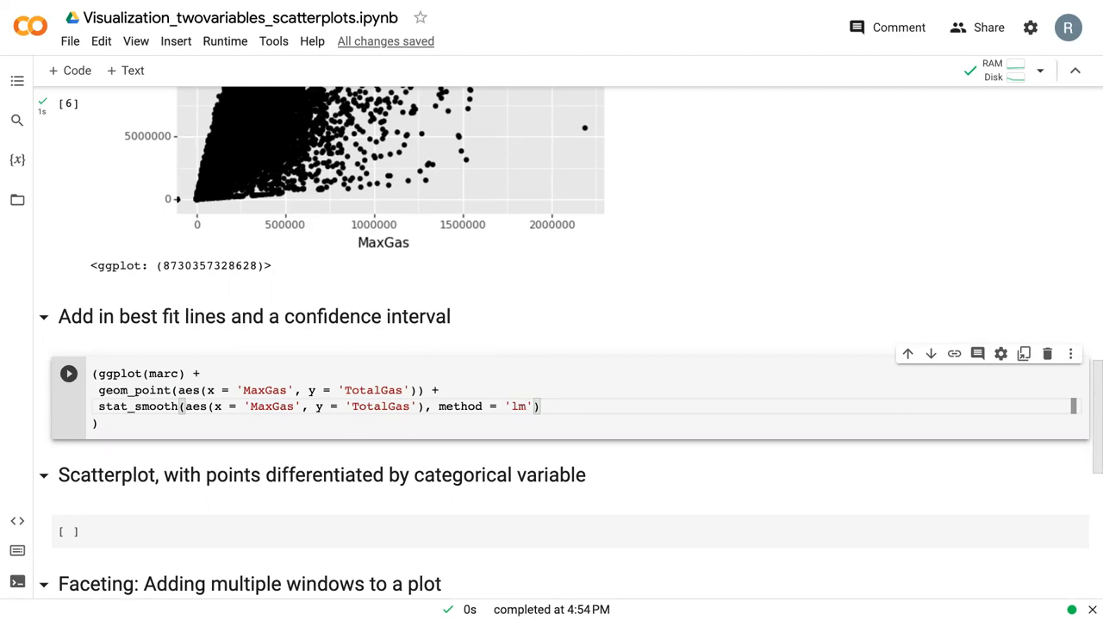
Step: Add method = 'lm' and color = 'red' arguments to the stat_smooth layer
type(", color =")
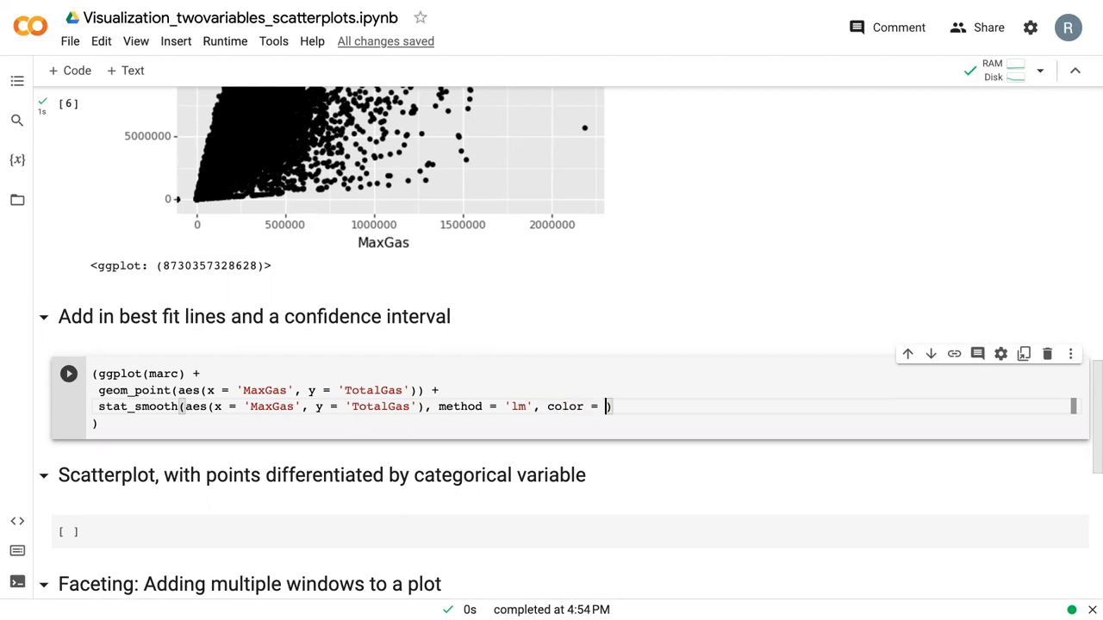
type("'red'")
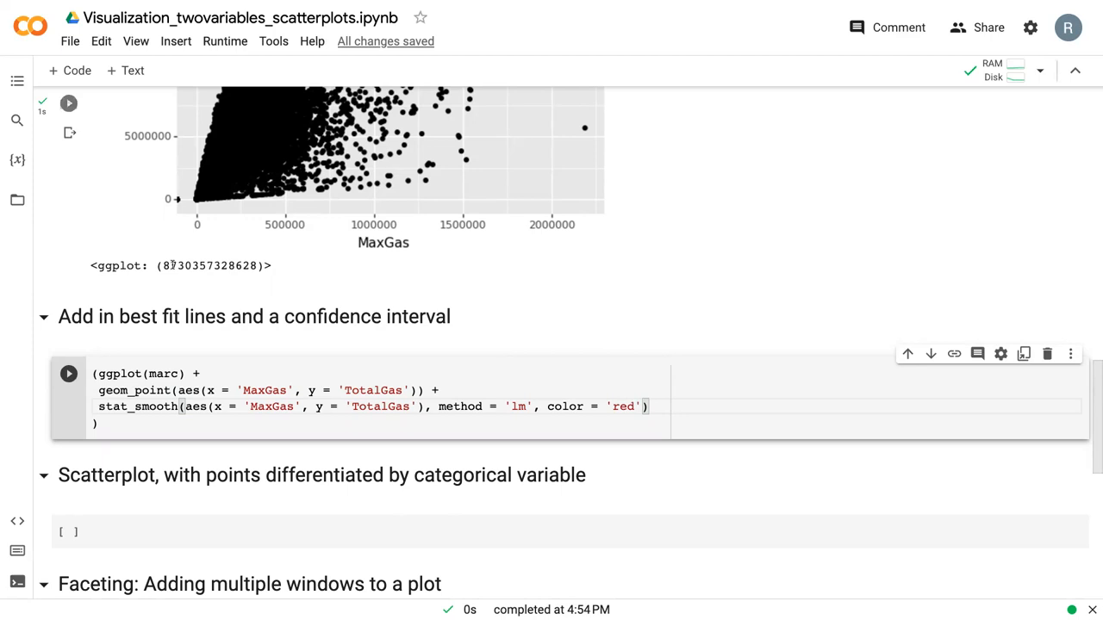
Step: Run the best-fit cell to render the scatterplot with a red linear fit line
left_click(69, 372)
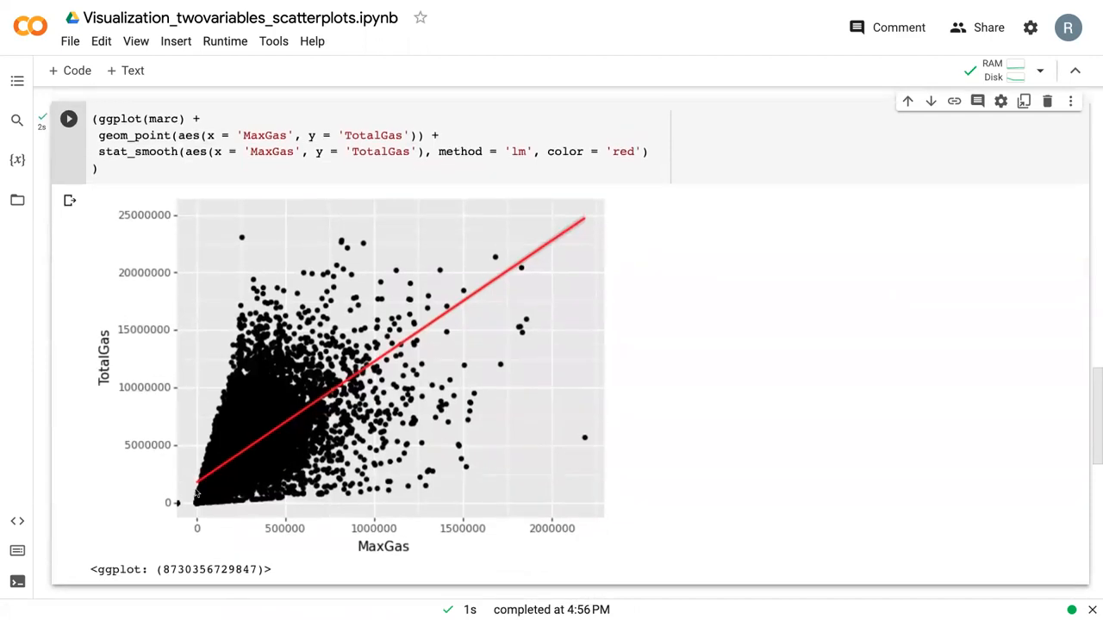
mouse_move(576, 240)
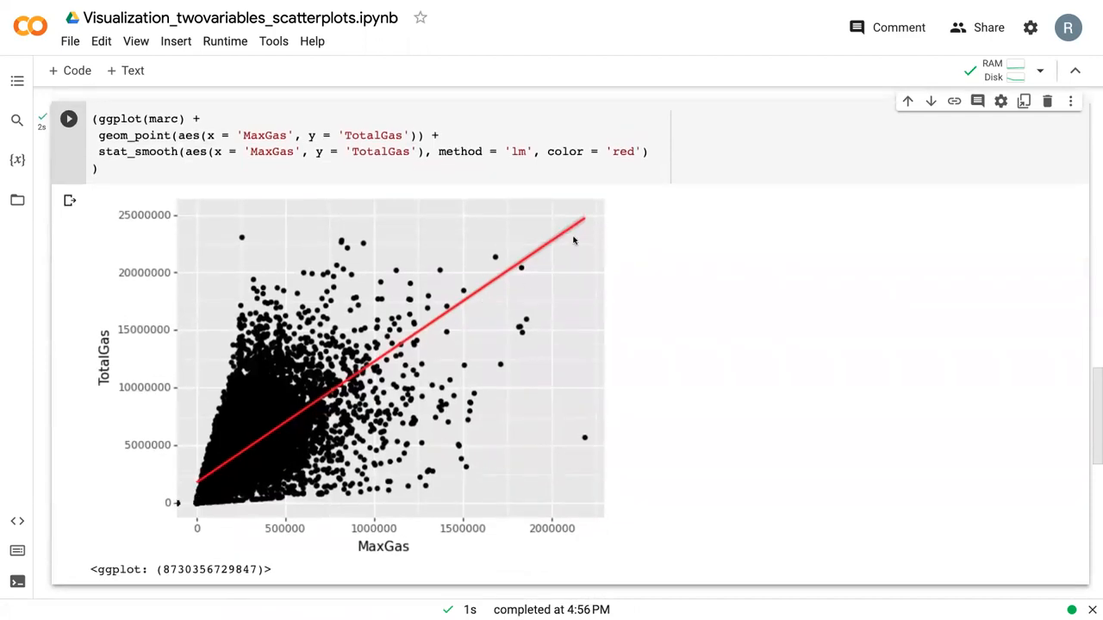
mouse_move(558, 248)
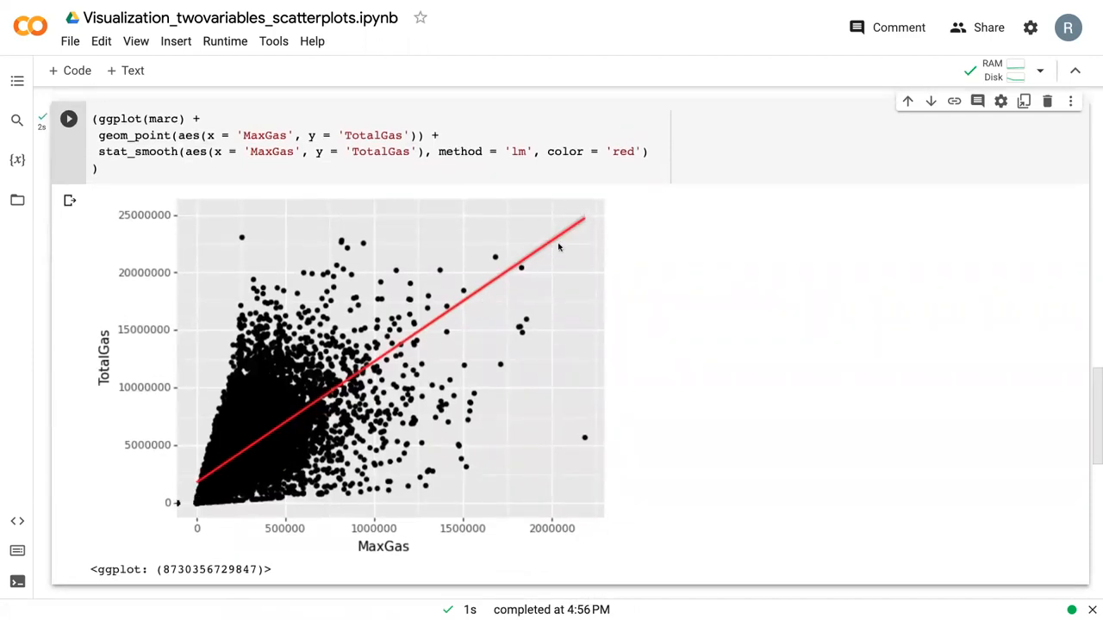